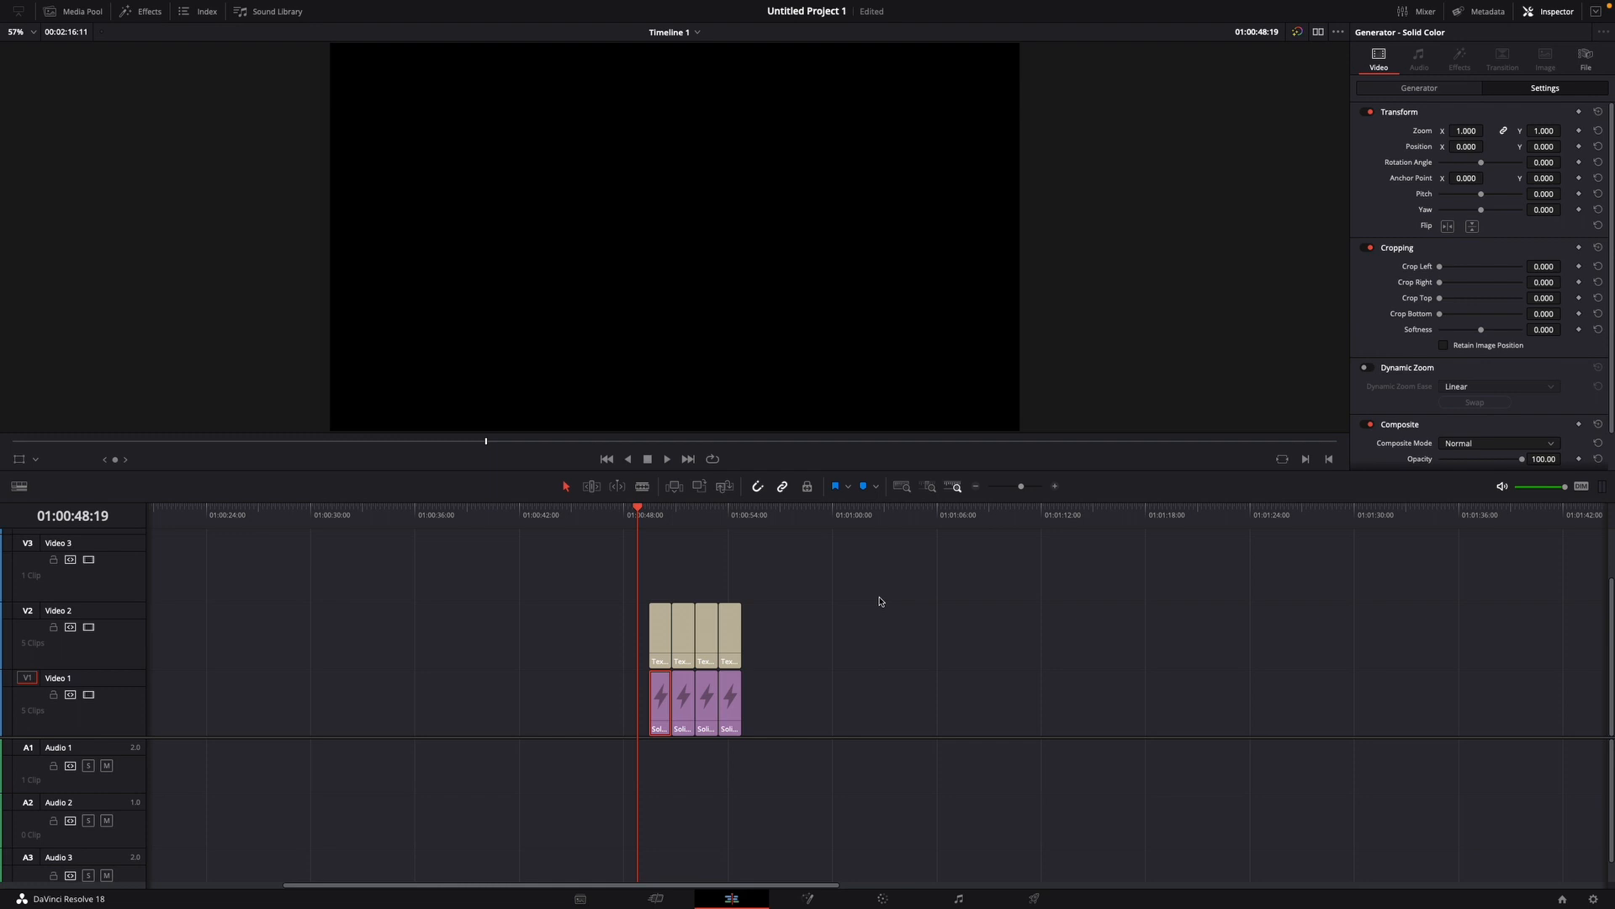
mouse_move(641, 515)
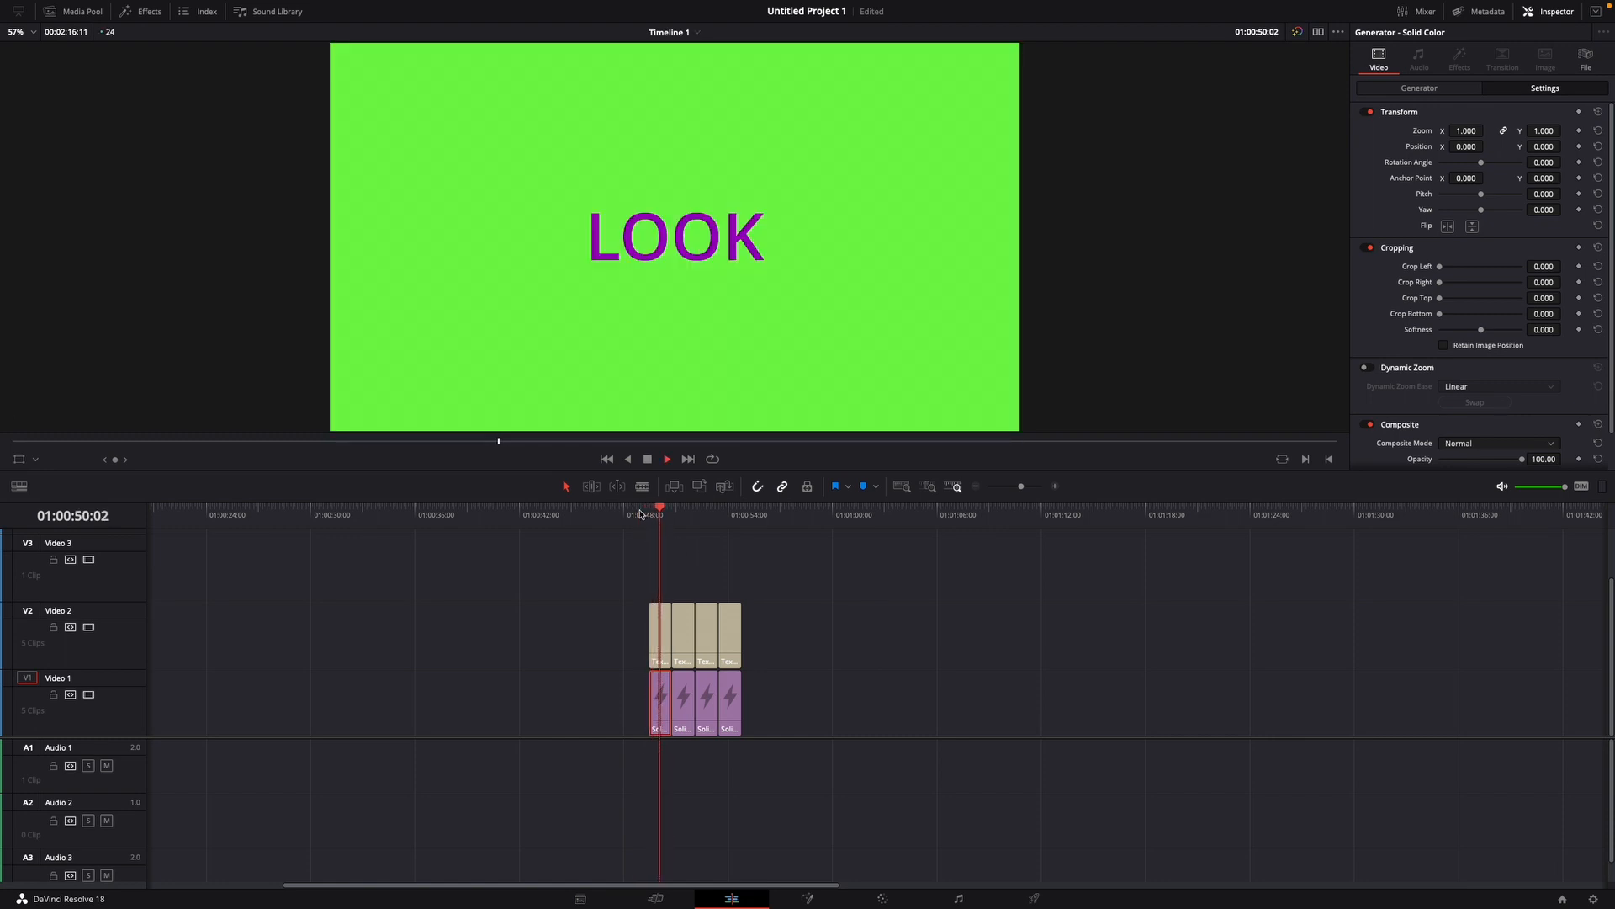
- Remove all existing solid clips and LOOK titles so the timeline is empty
click(666, 457)
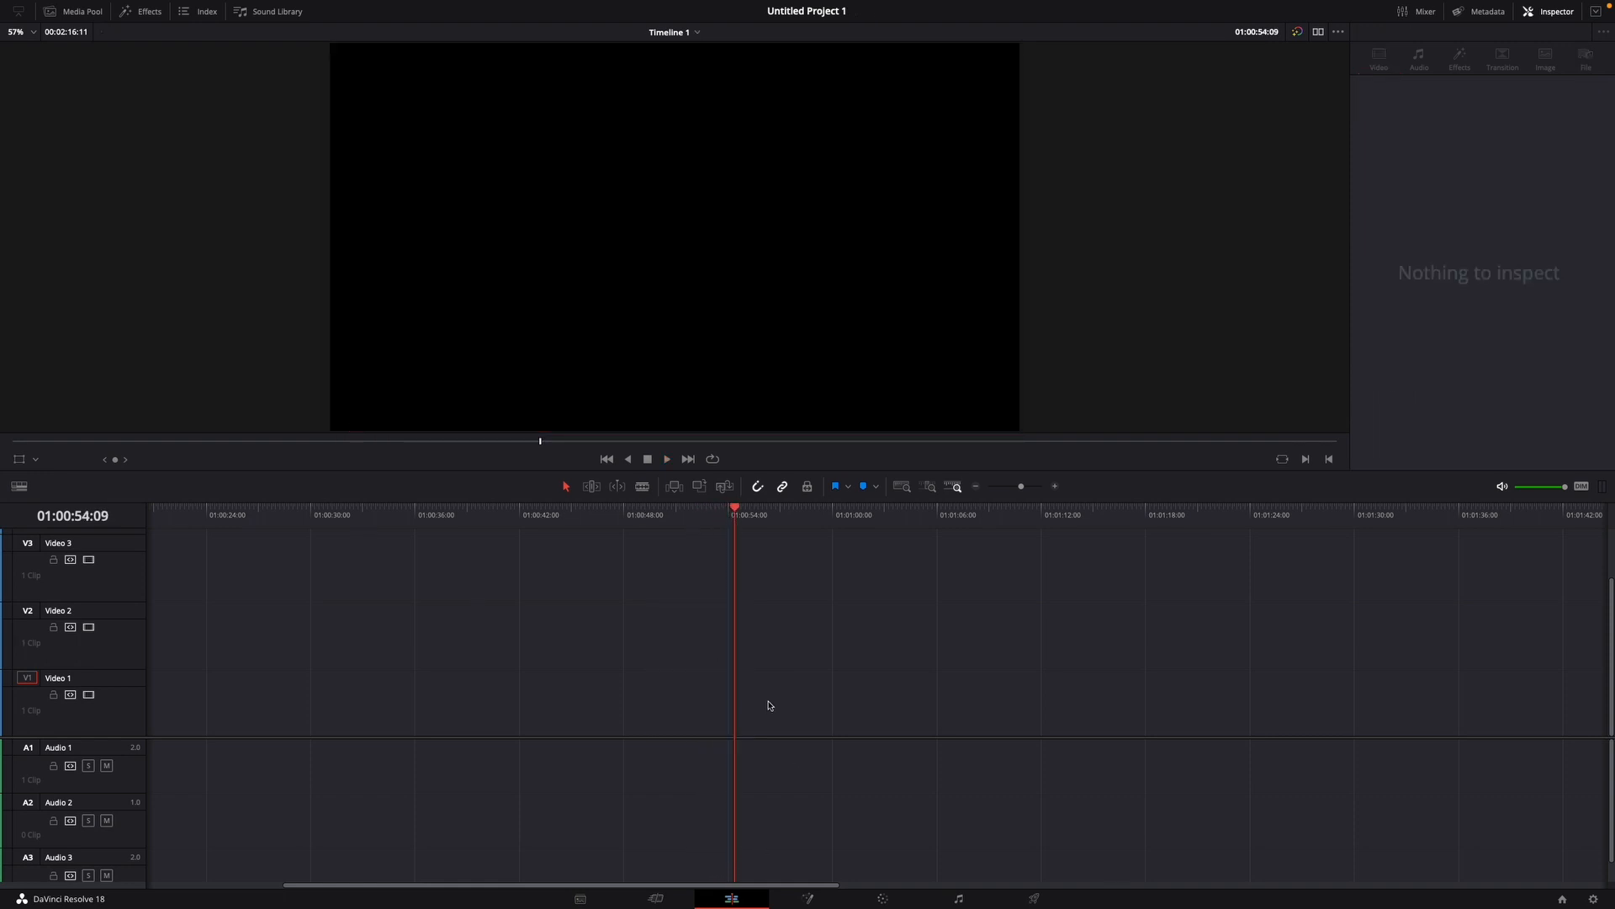
- Drag a Solid Color generator from Toolbox > Generators onto Video 1 and trim it short
click(148, 12)
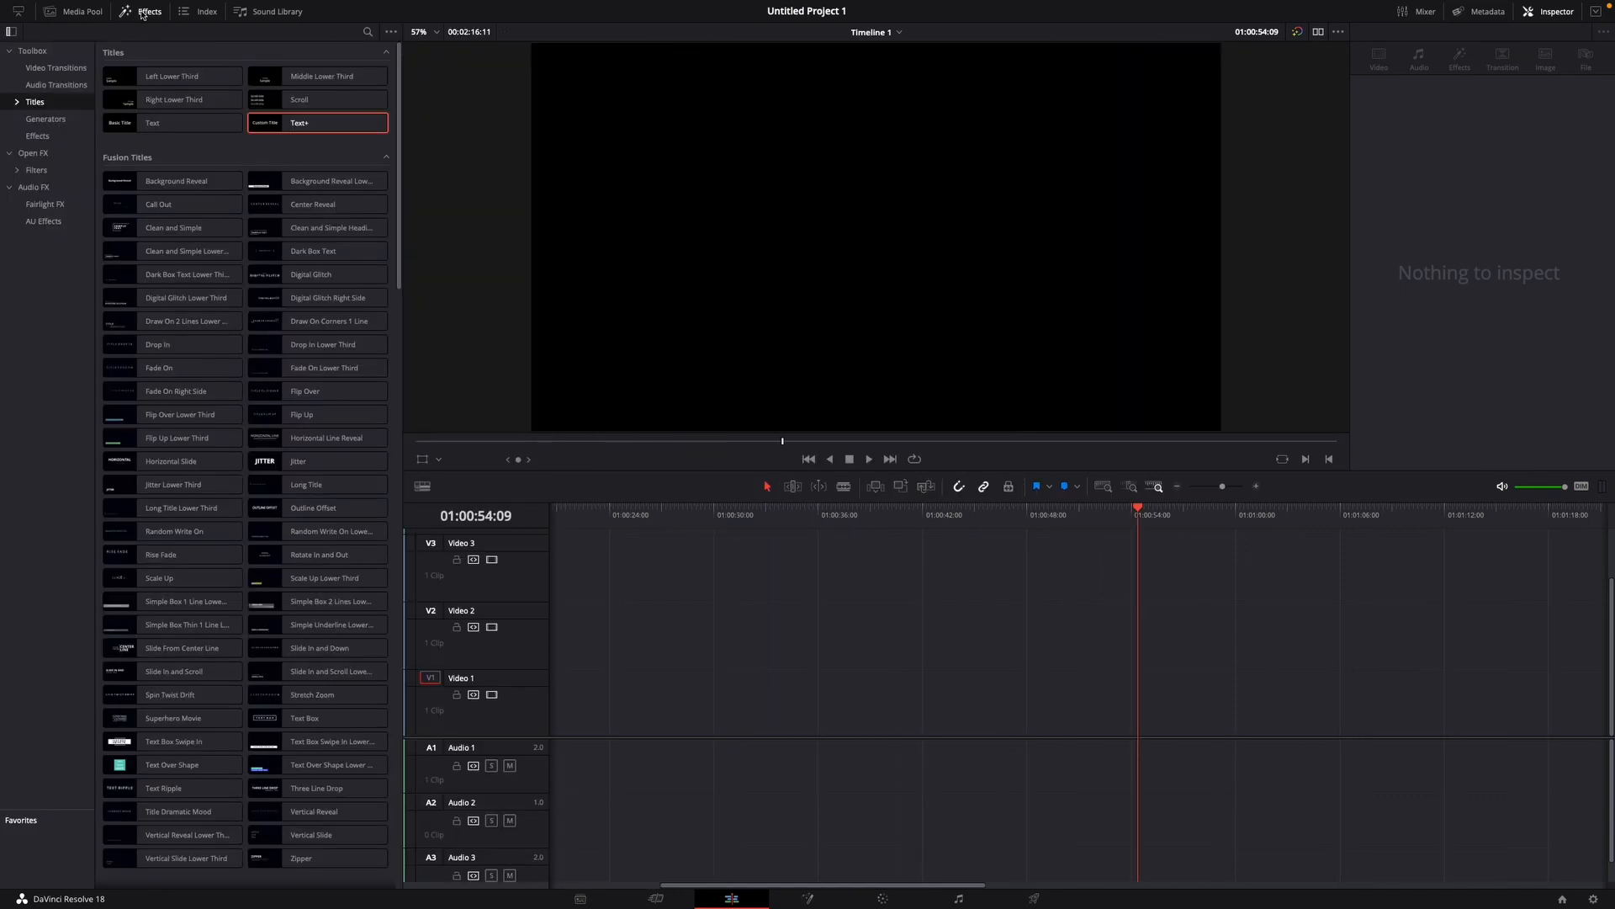
click(46, 118)
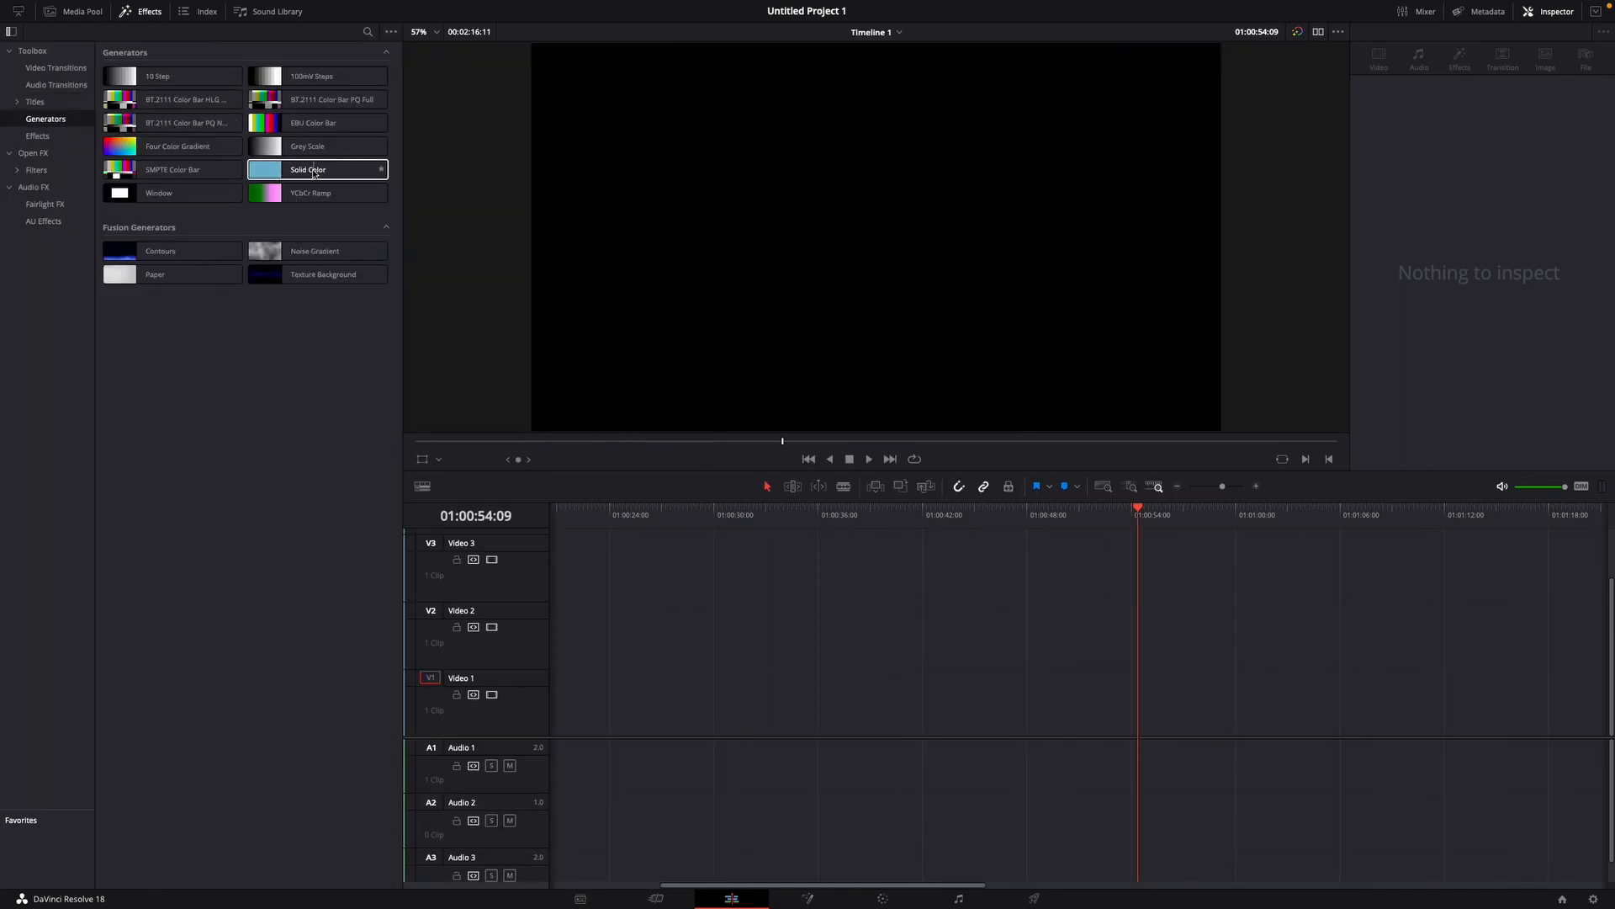
drag(306, 168, 1025, 704)
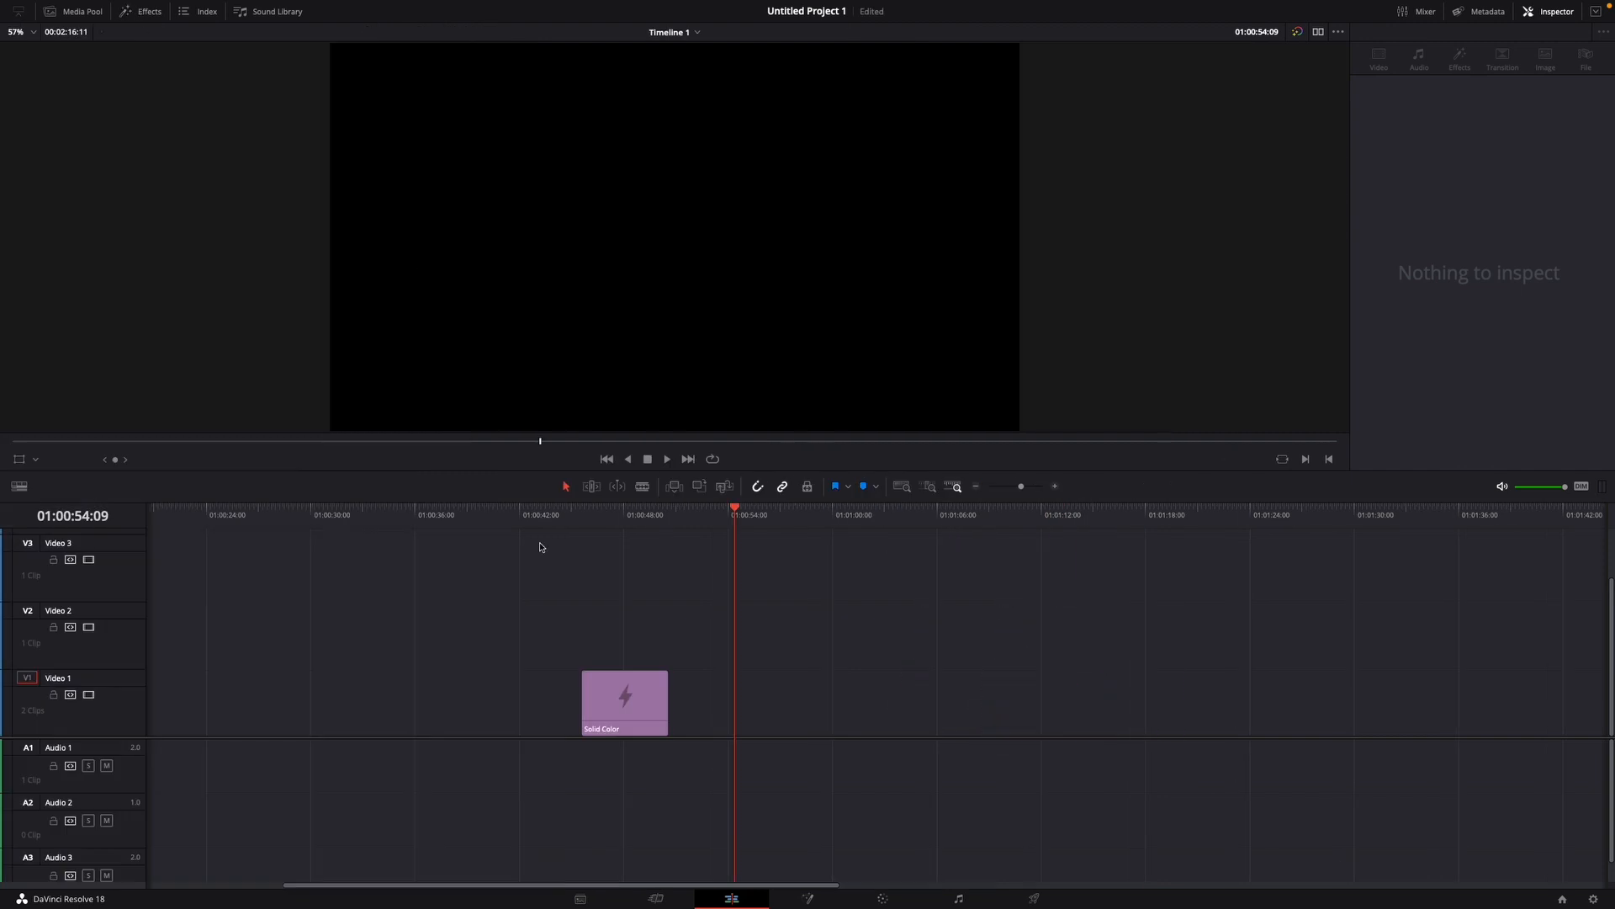
click(622, 704)
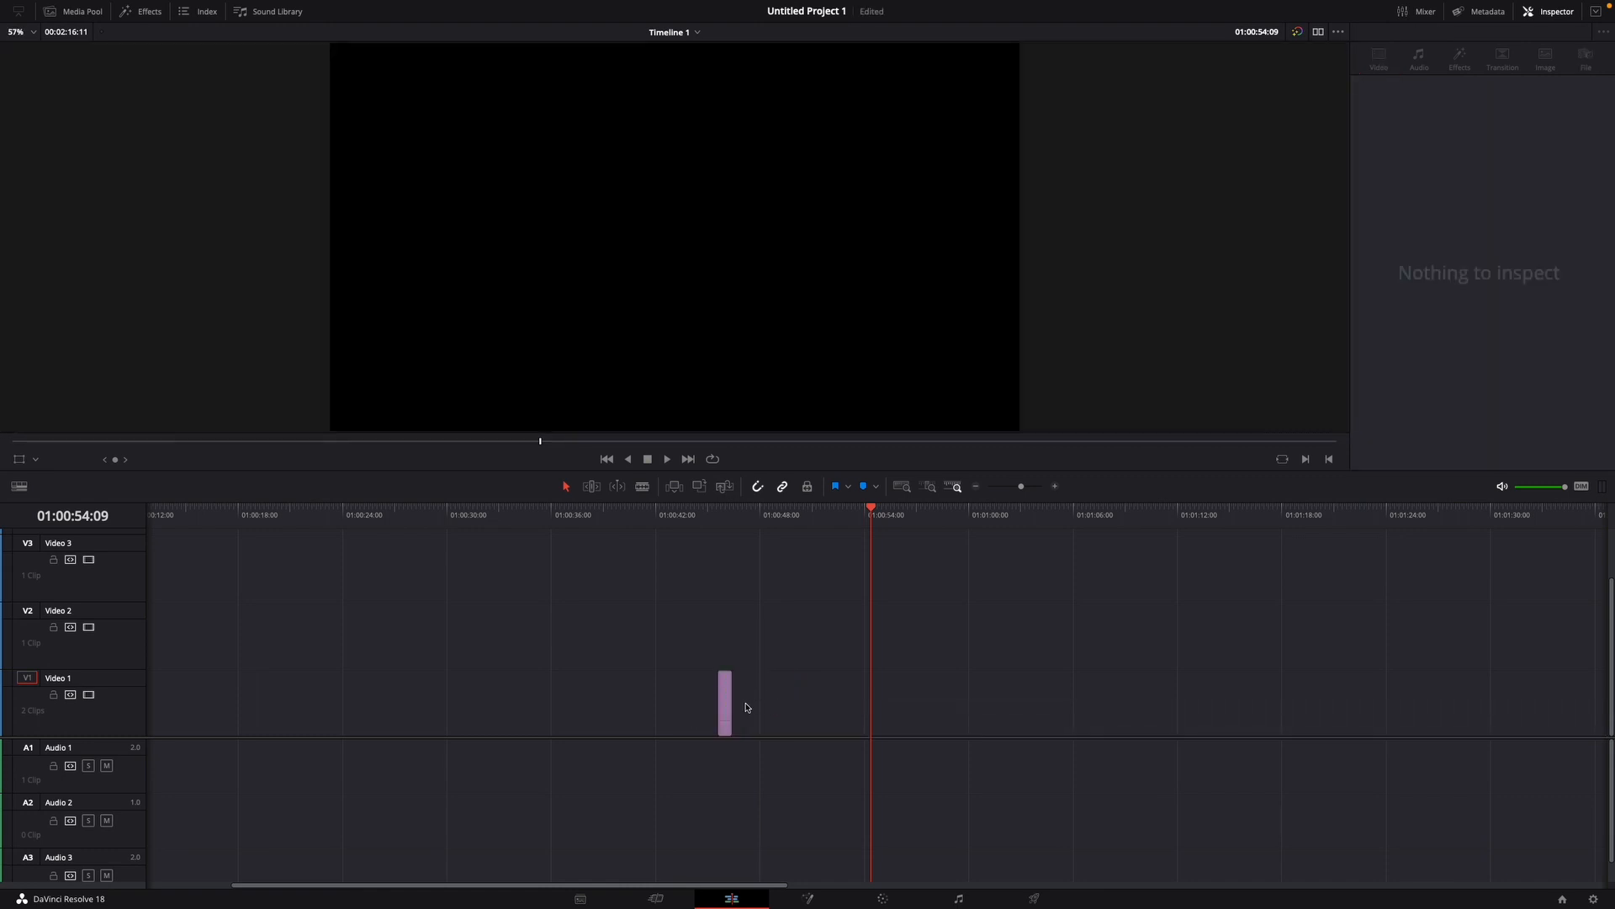
click(723, 701)
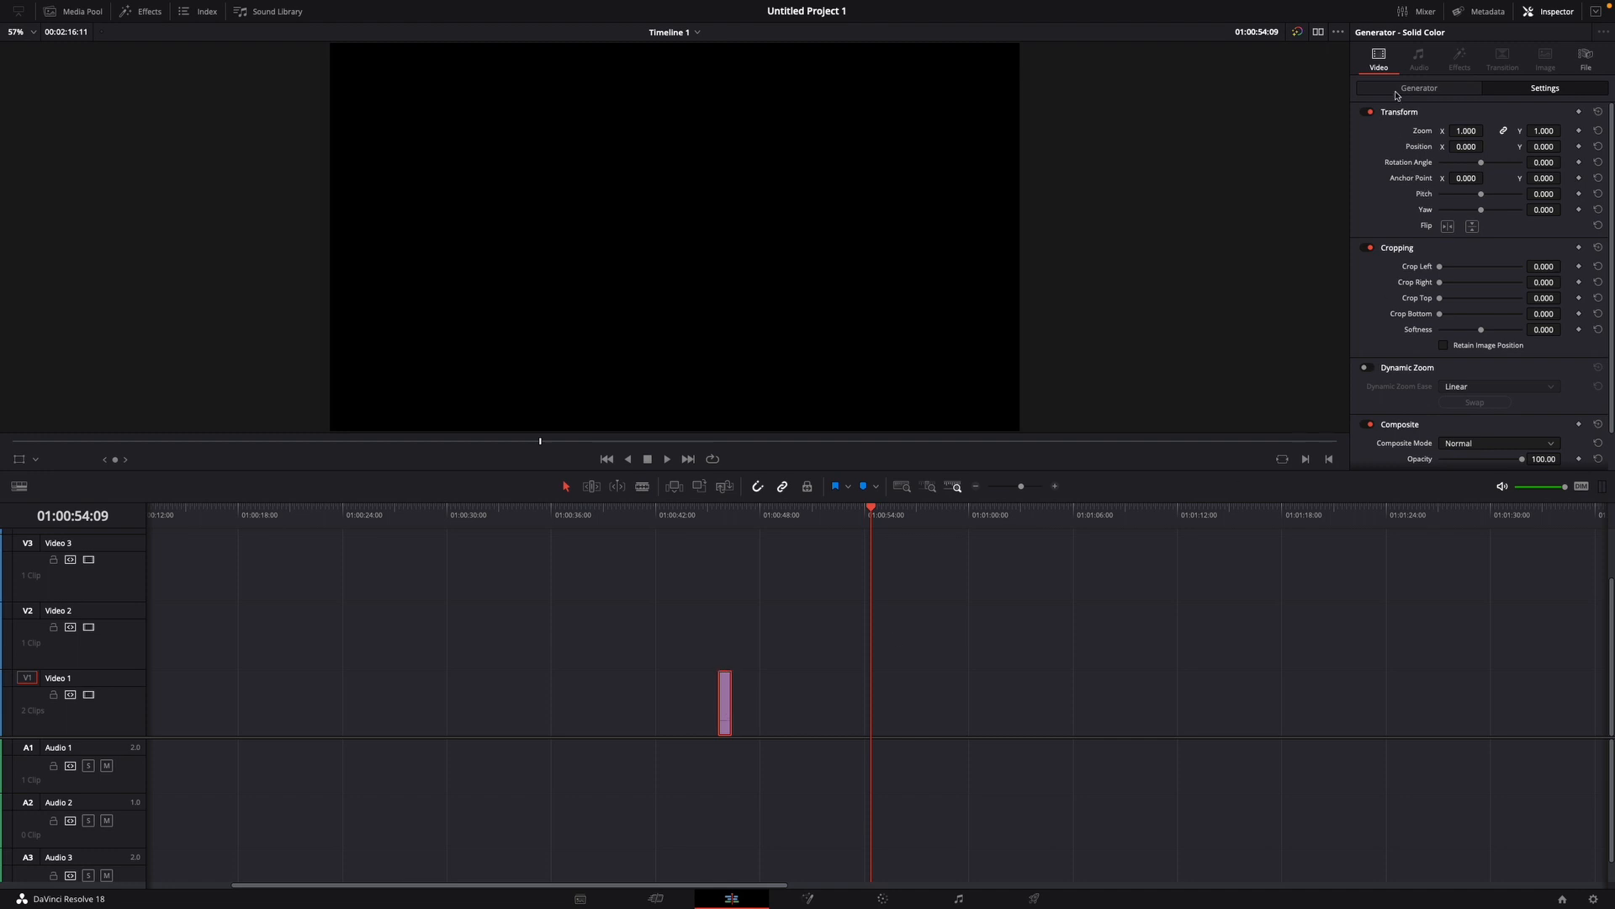
- Set the solid clip's generator colour to bright green in the Inspector
click(1418, 88)
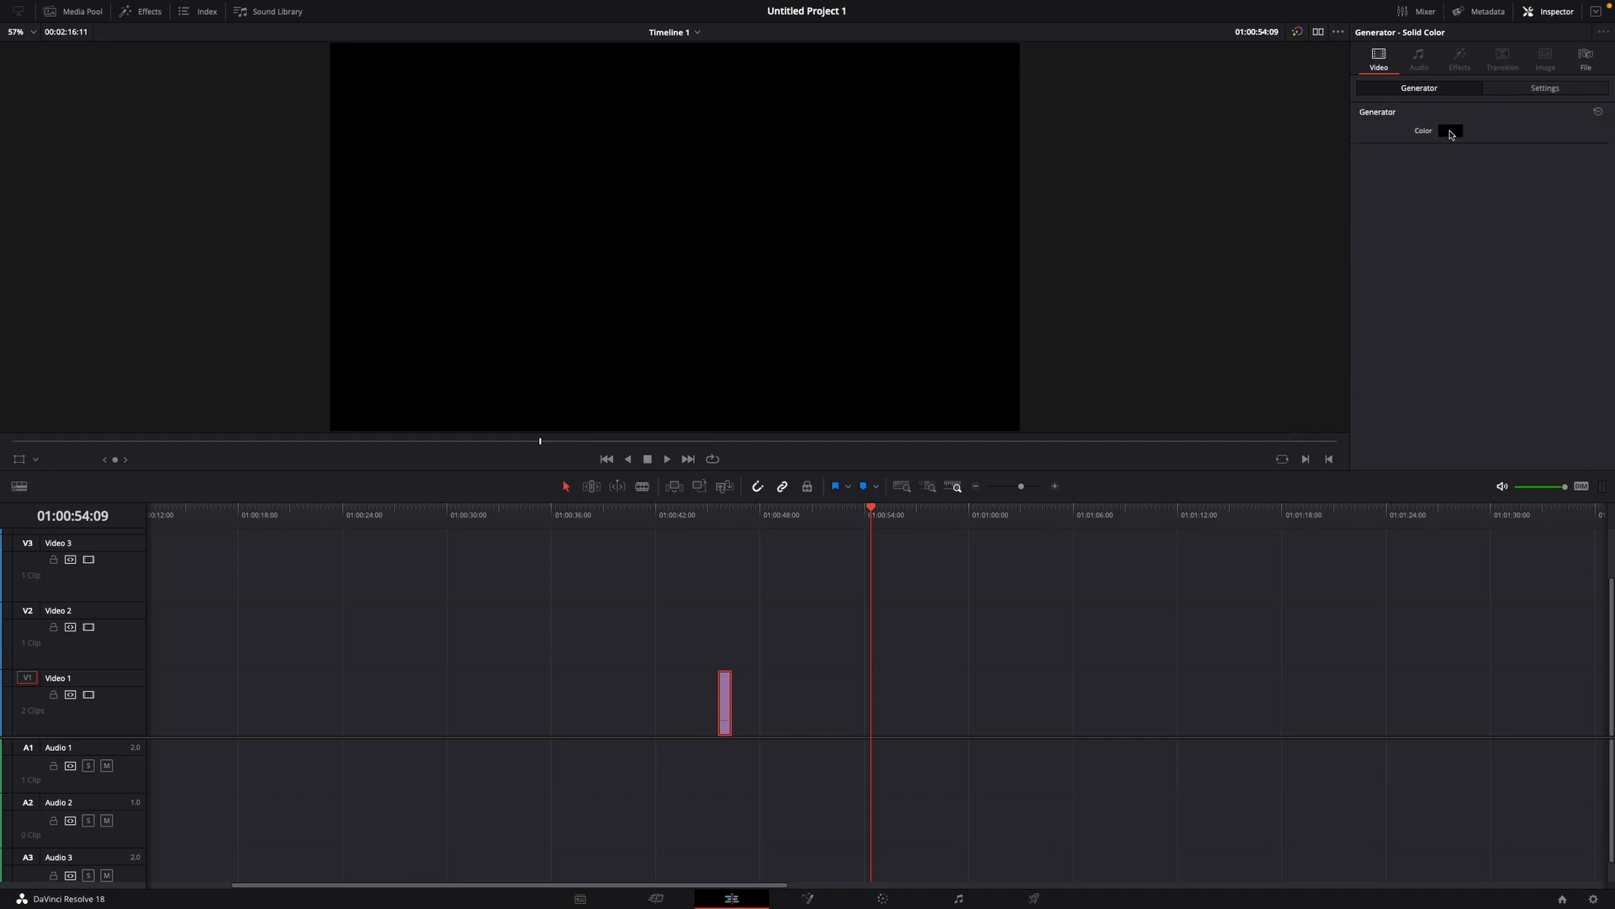
click(1450, 132)
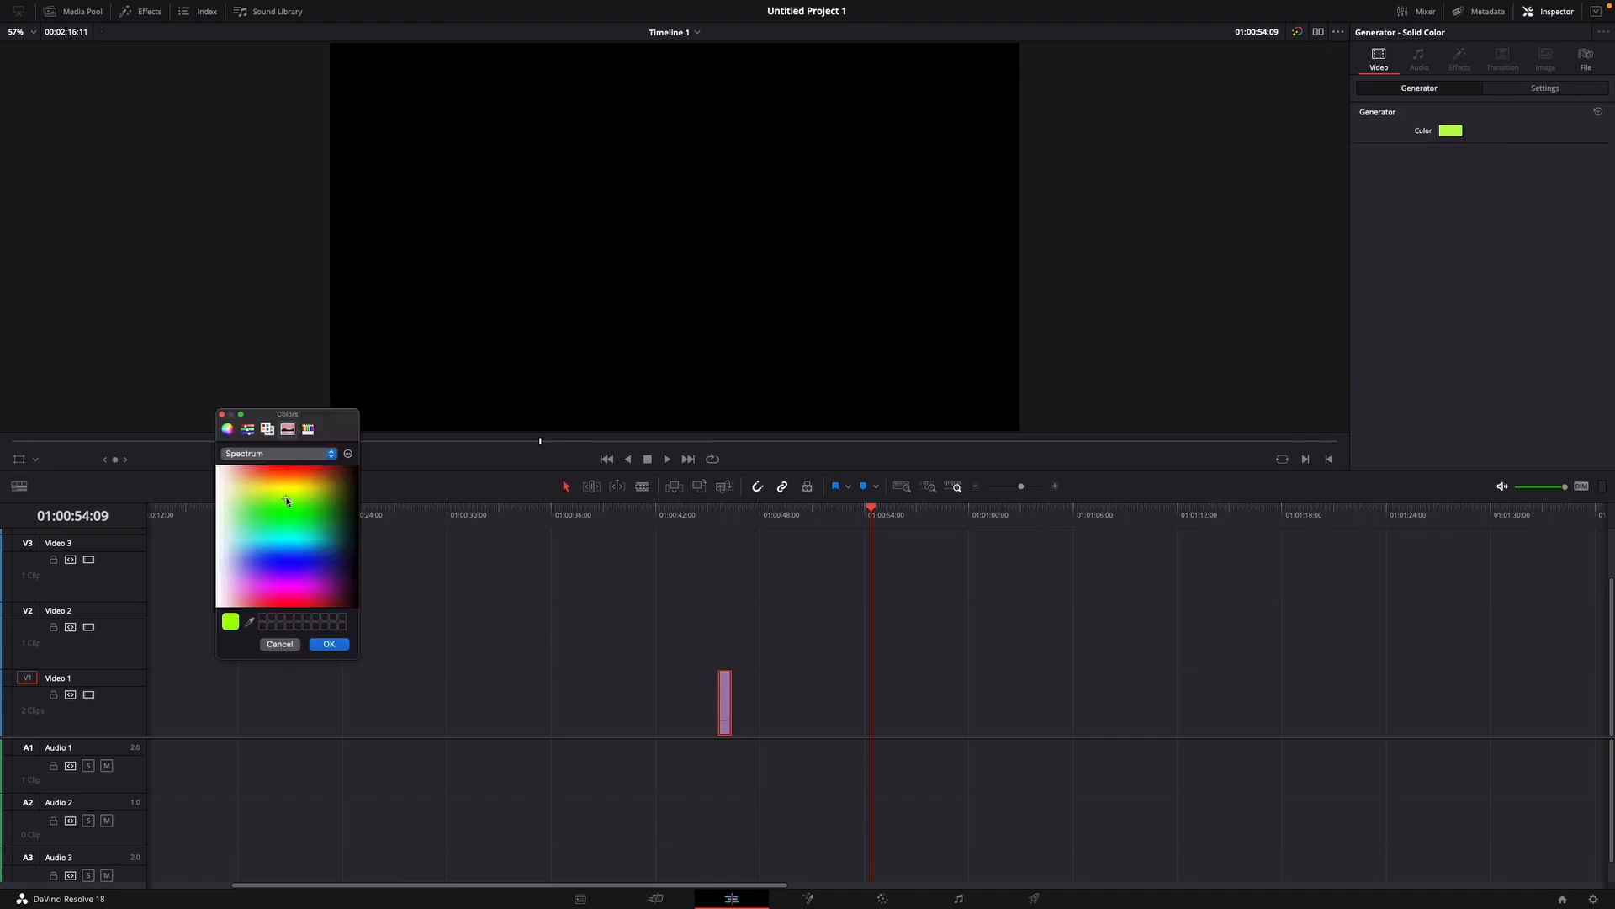
click(292, 514)
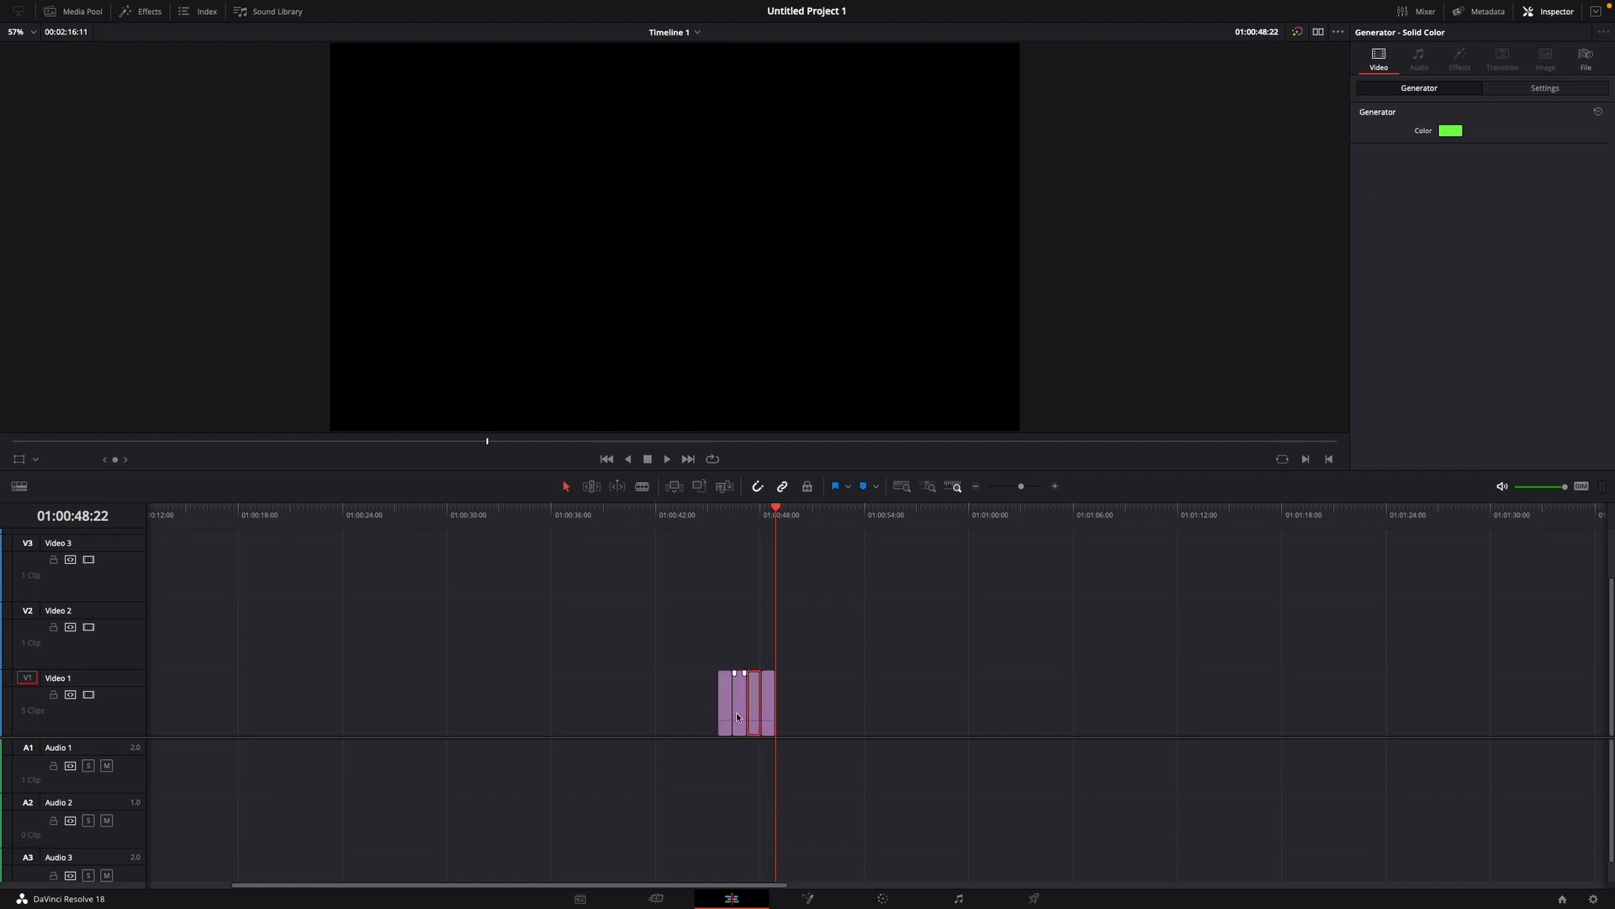
- Colour the remaining solid clips yellow, magenta and blue via the Inspector colour swatch
click(1450, 130)
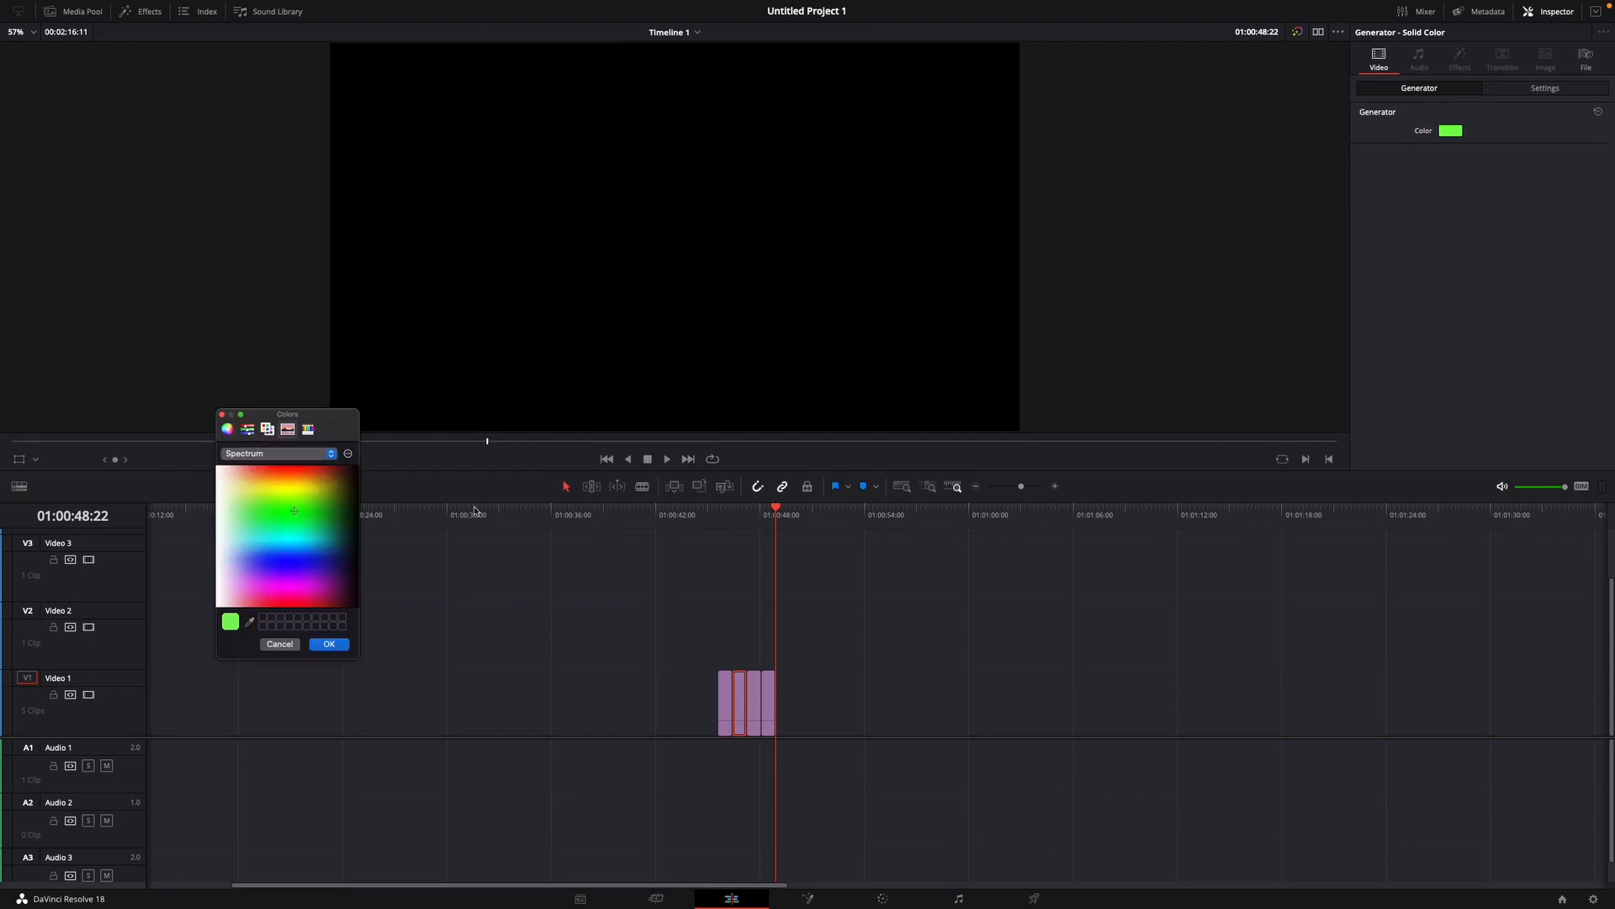
click(266, 493)
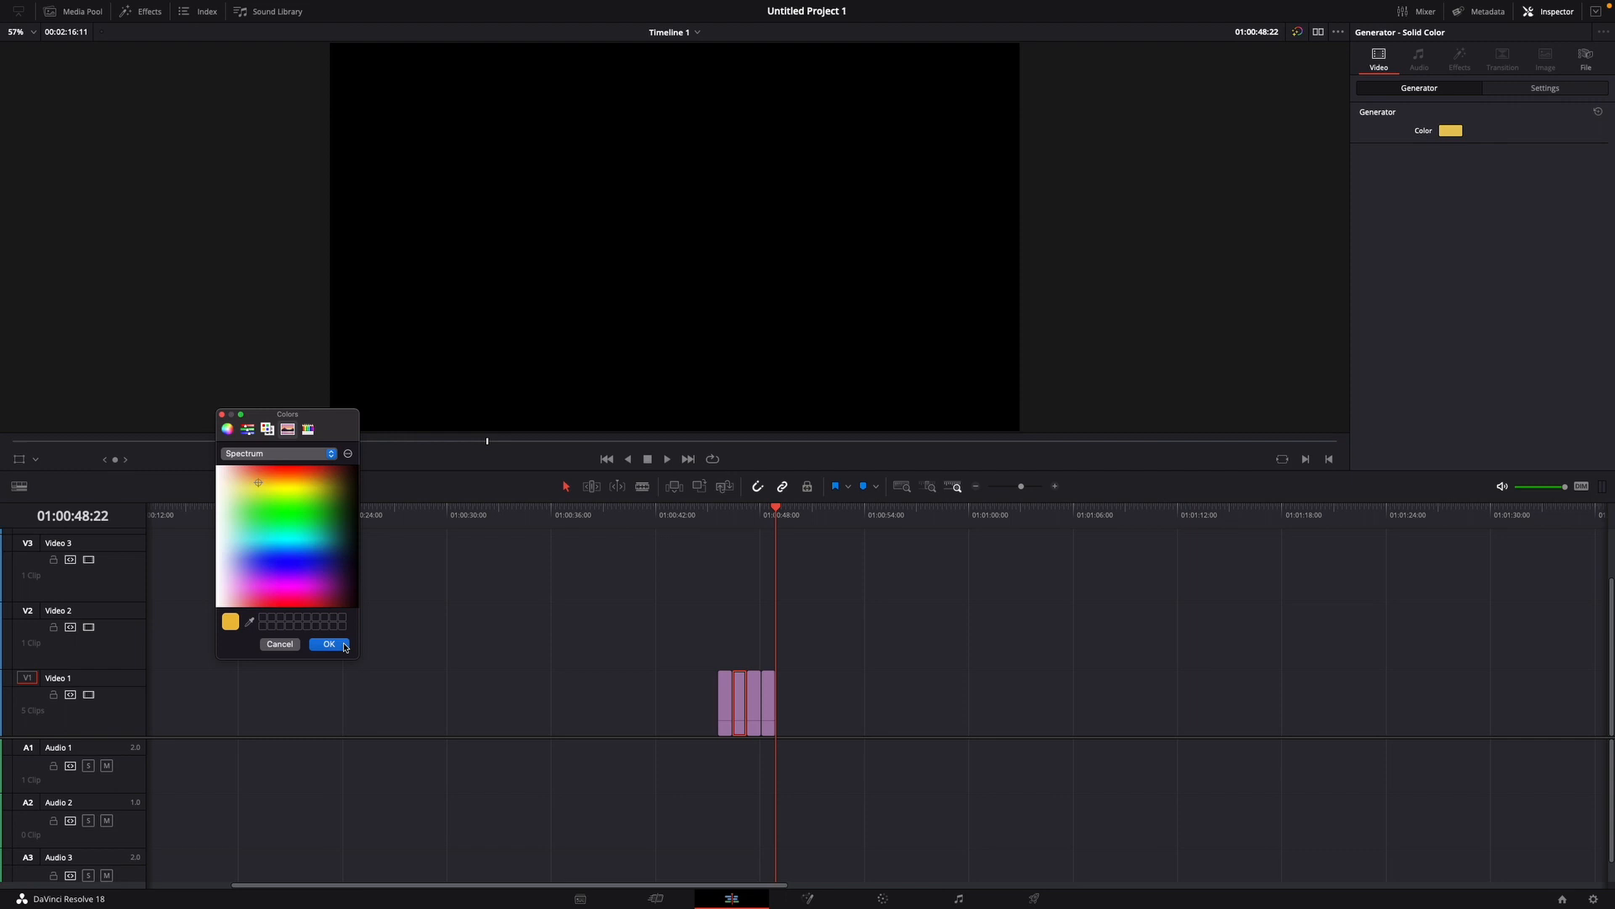
click(276, 589)
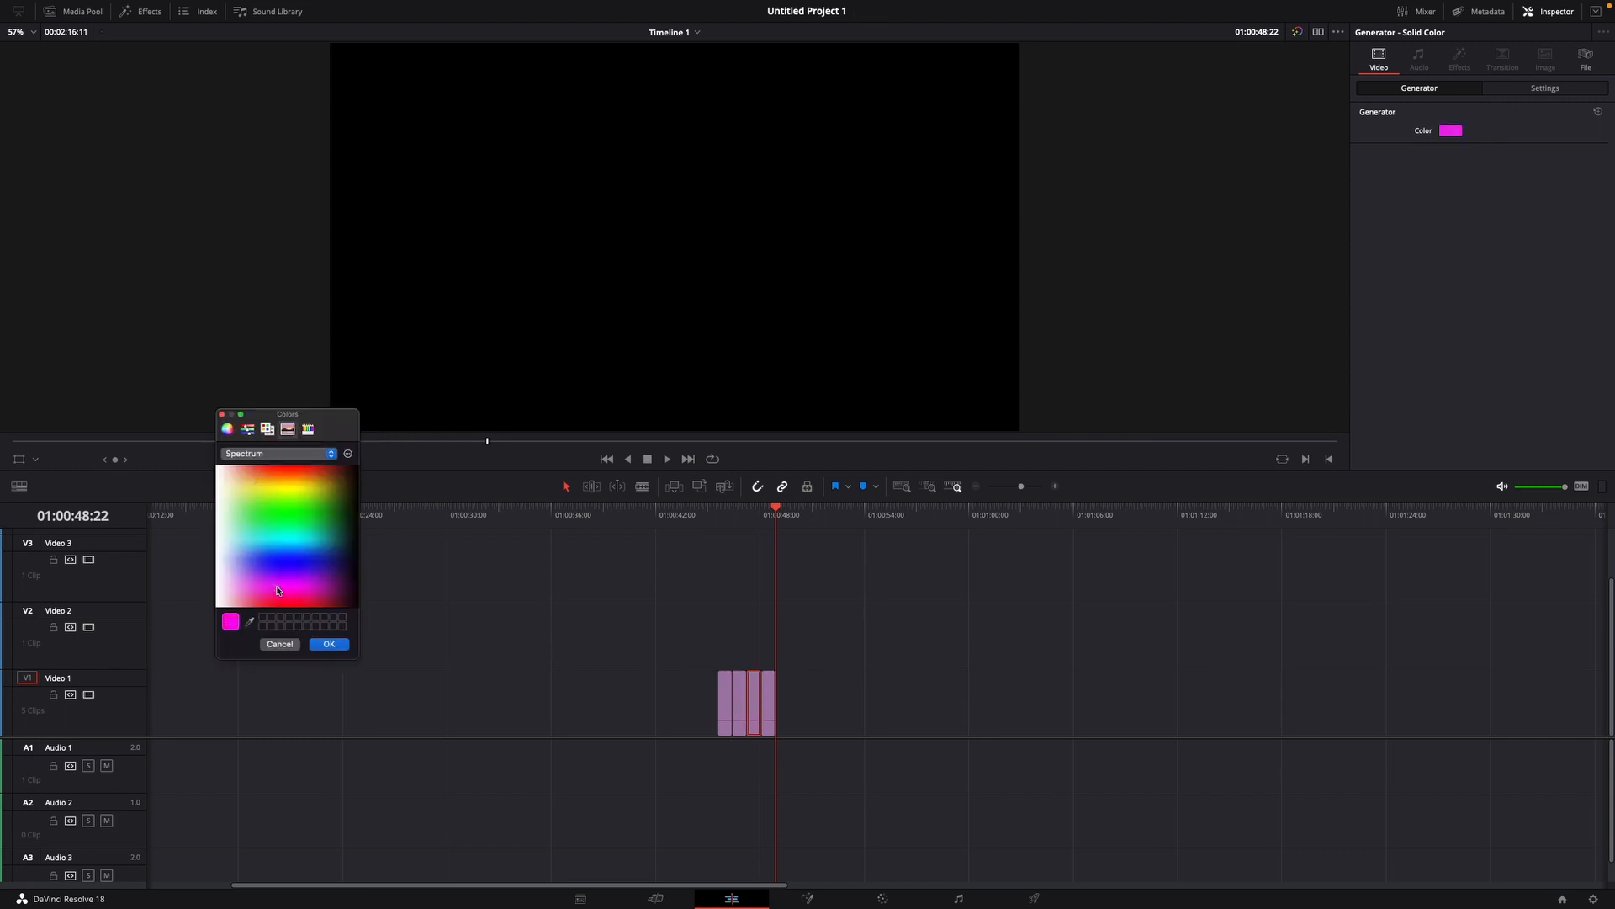
click(329, 643)
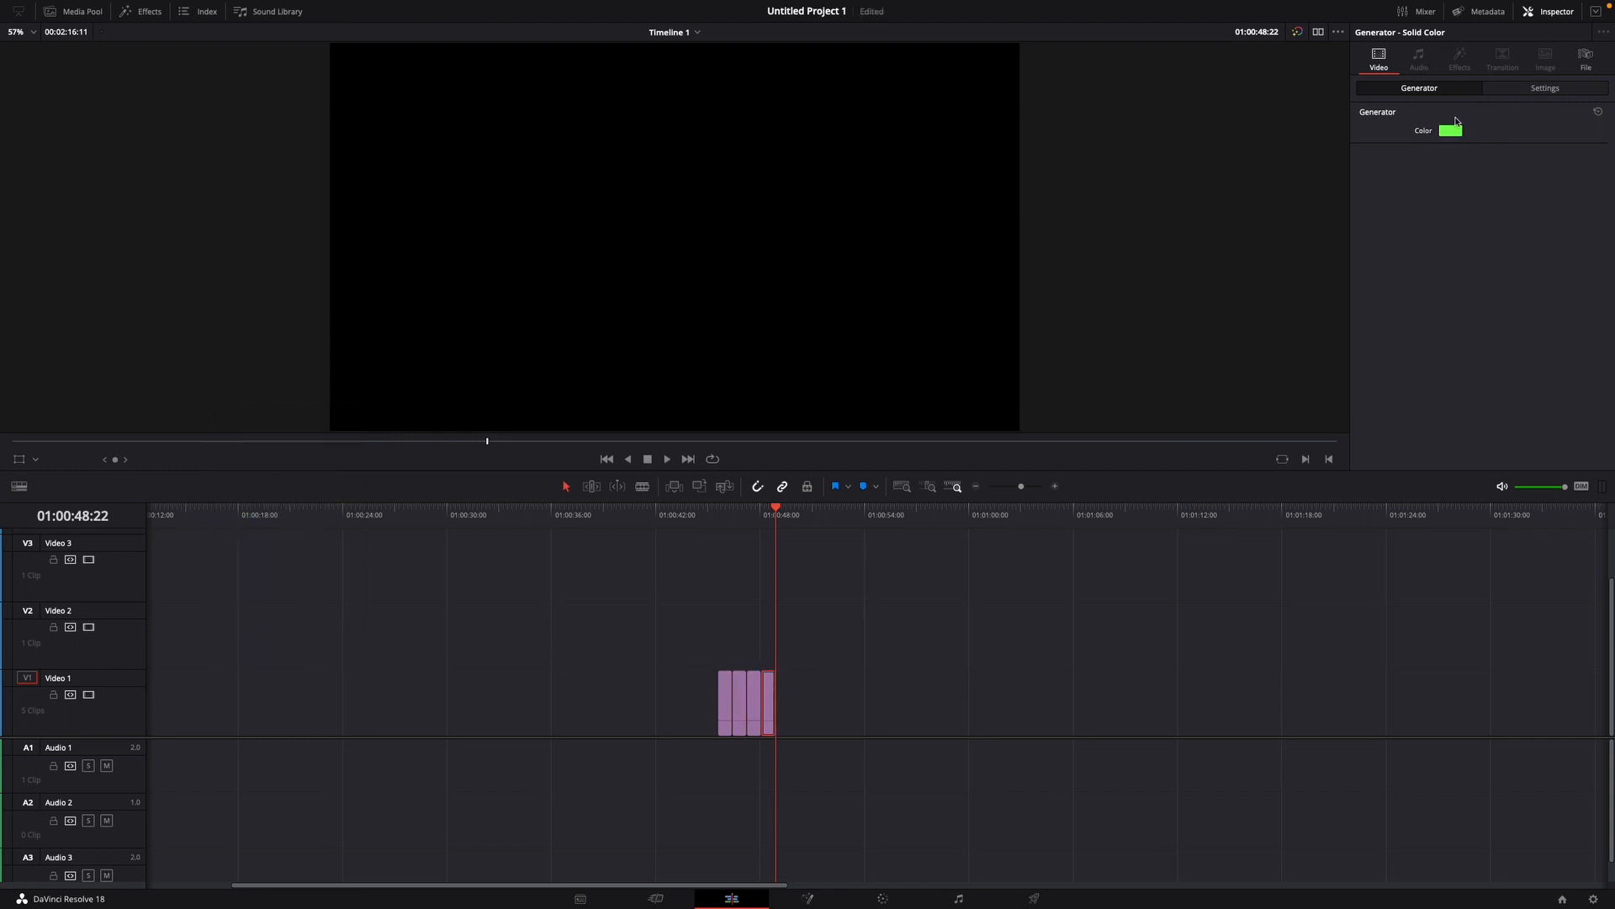
click(1453, 130)
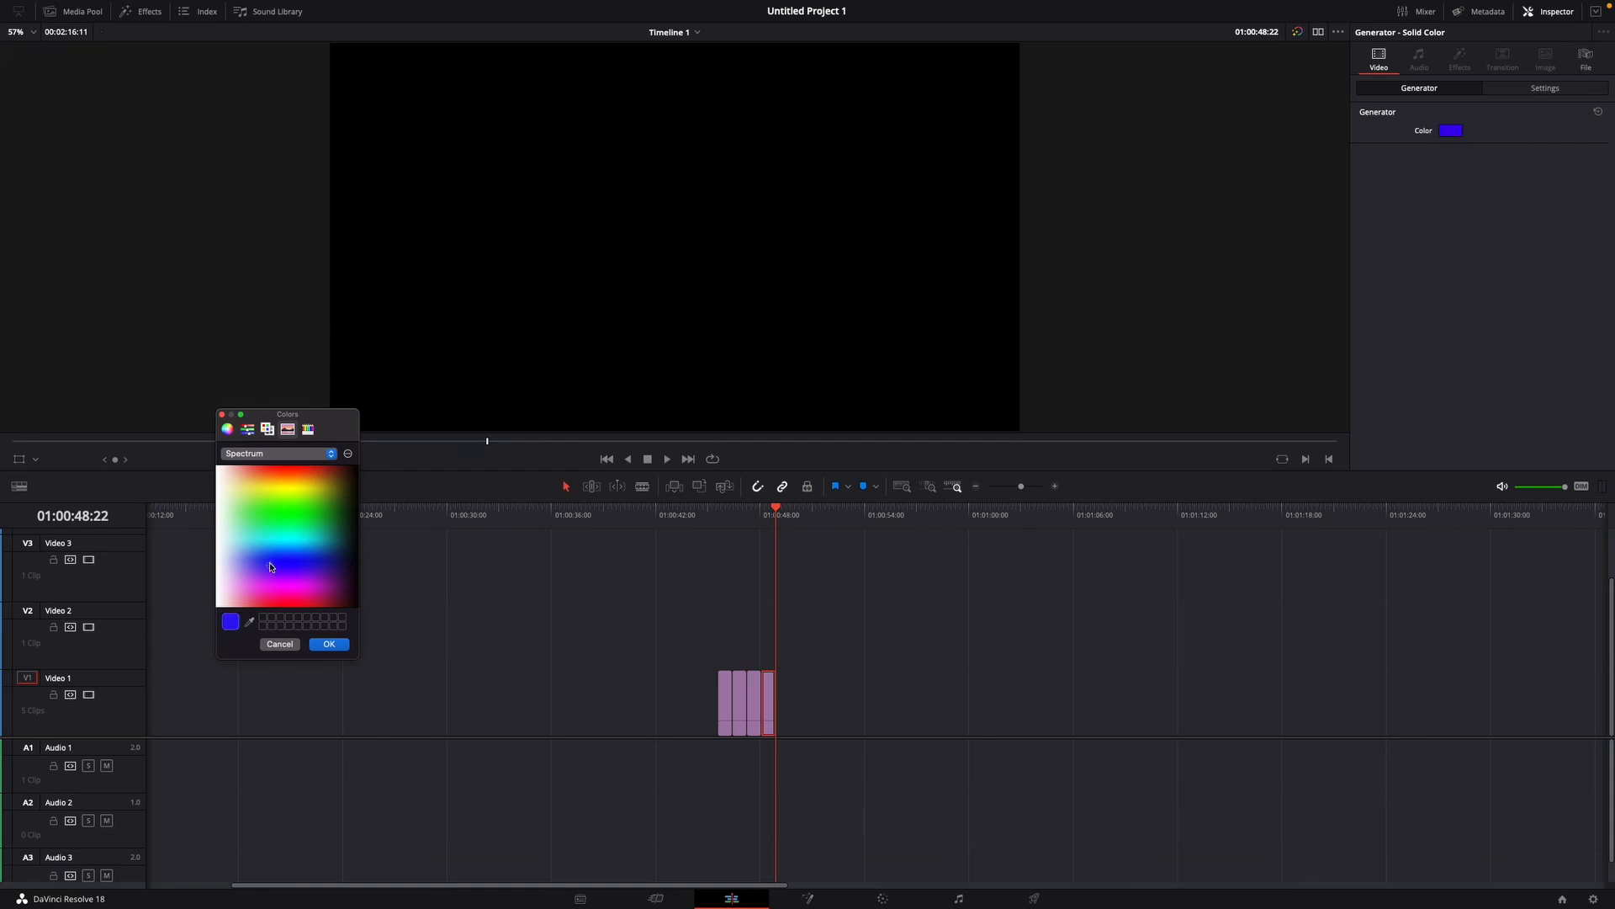
click(328, 644)
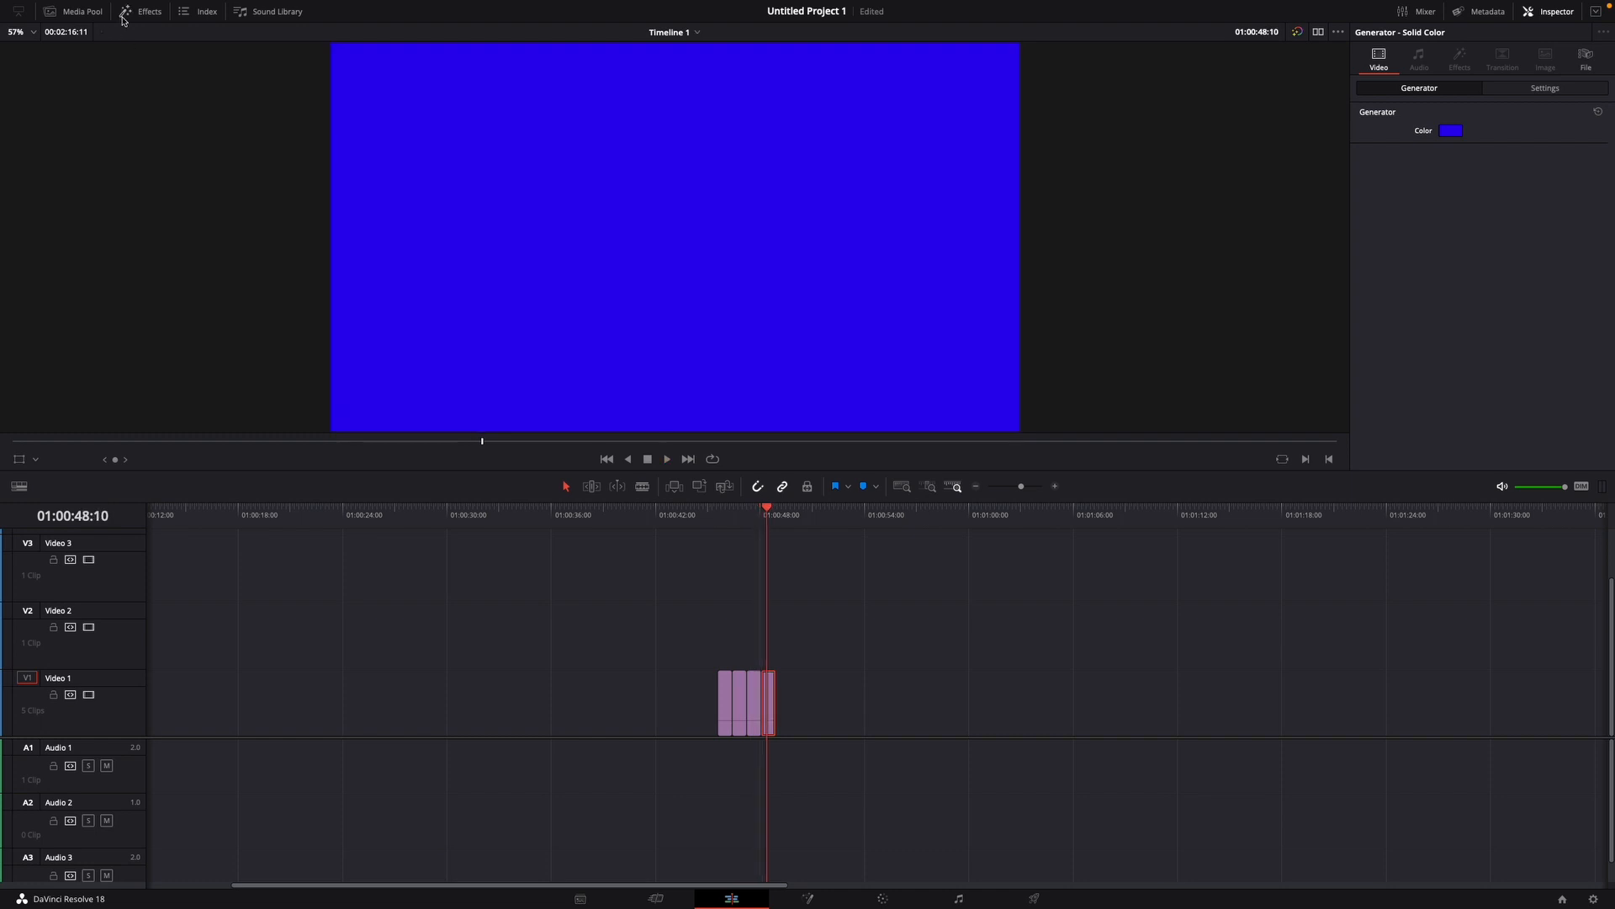
- Add a Text+ title on Video 2 above the first clip and set its text to LOOK
click(148, 12)
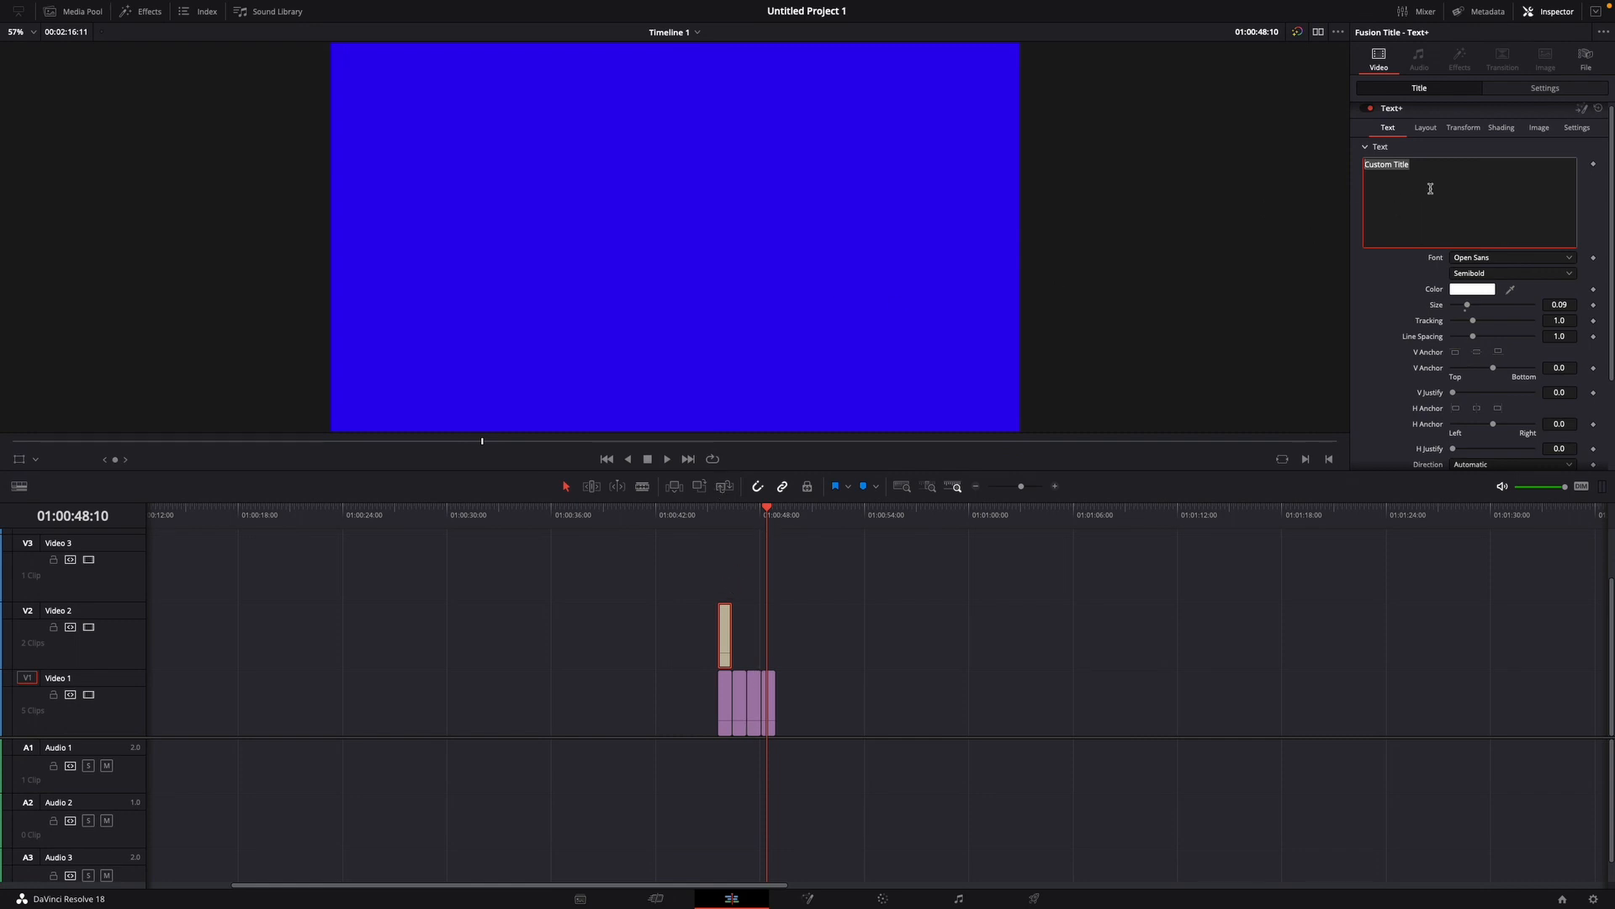
text(LOOK)
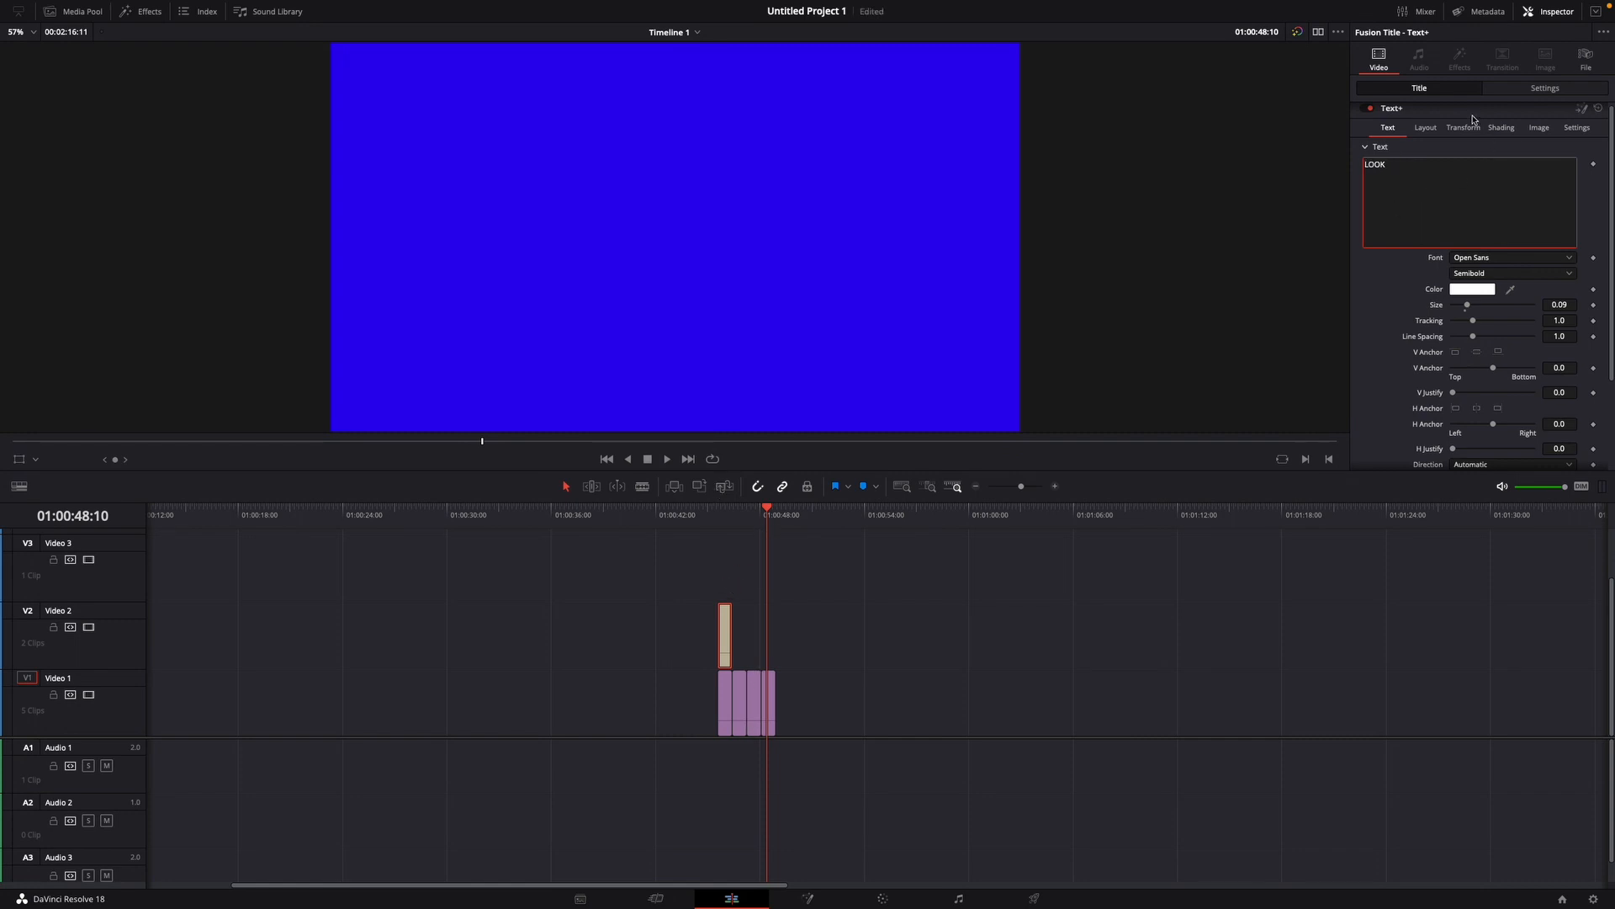
click(1544, 87)
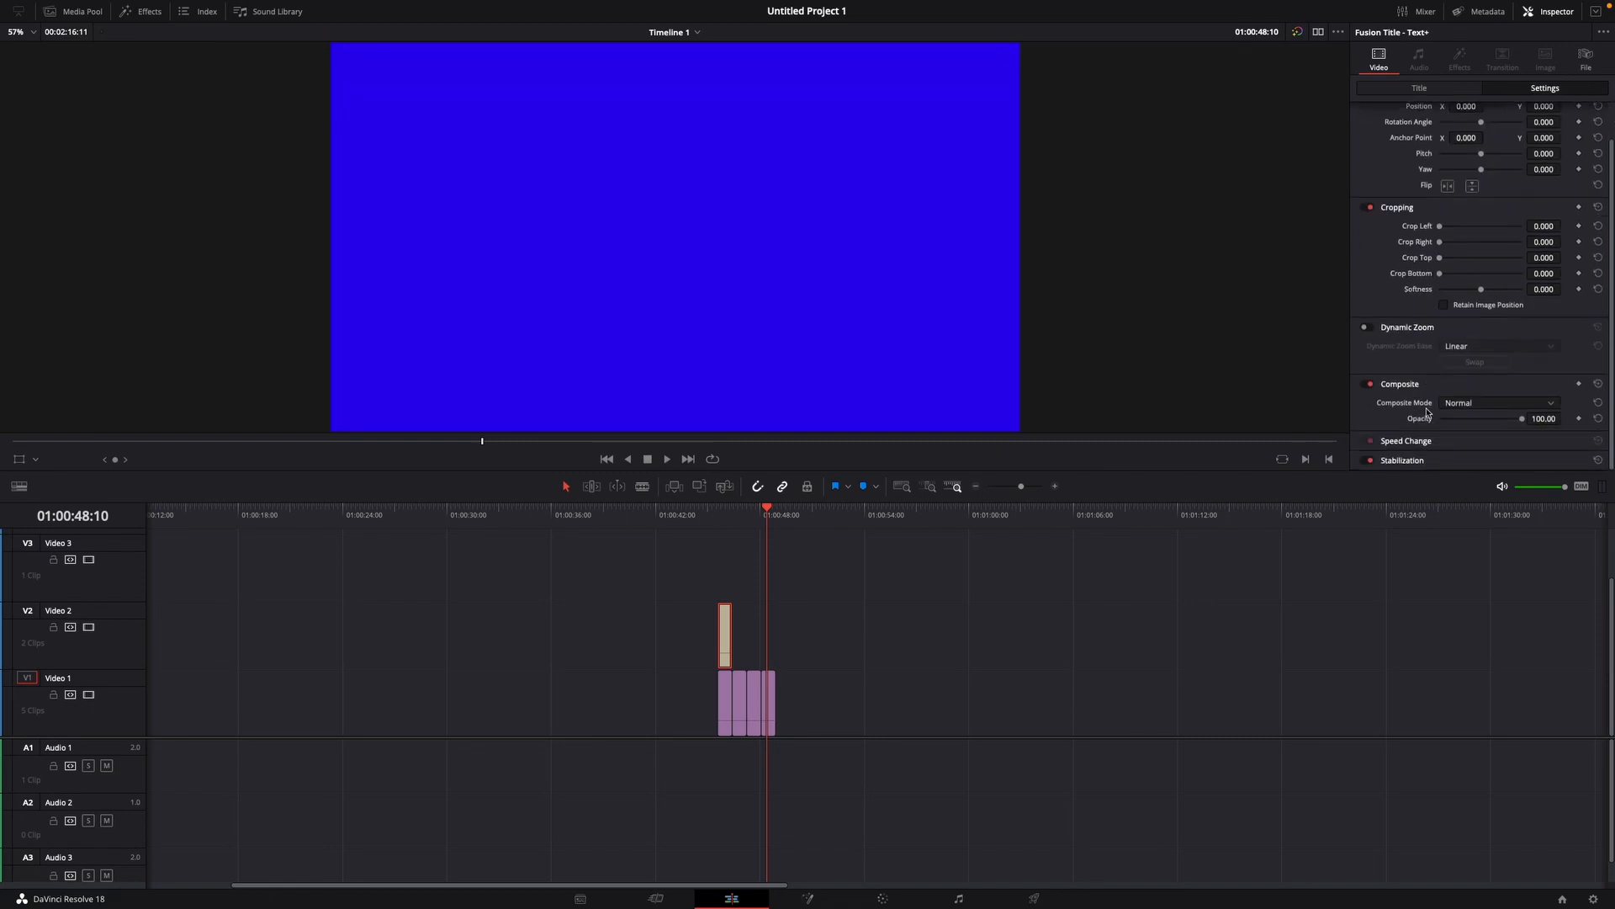
- Set the LOOK title's Composite Mode to Difference
click(1498, 402)
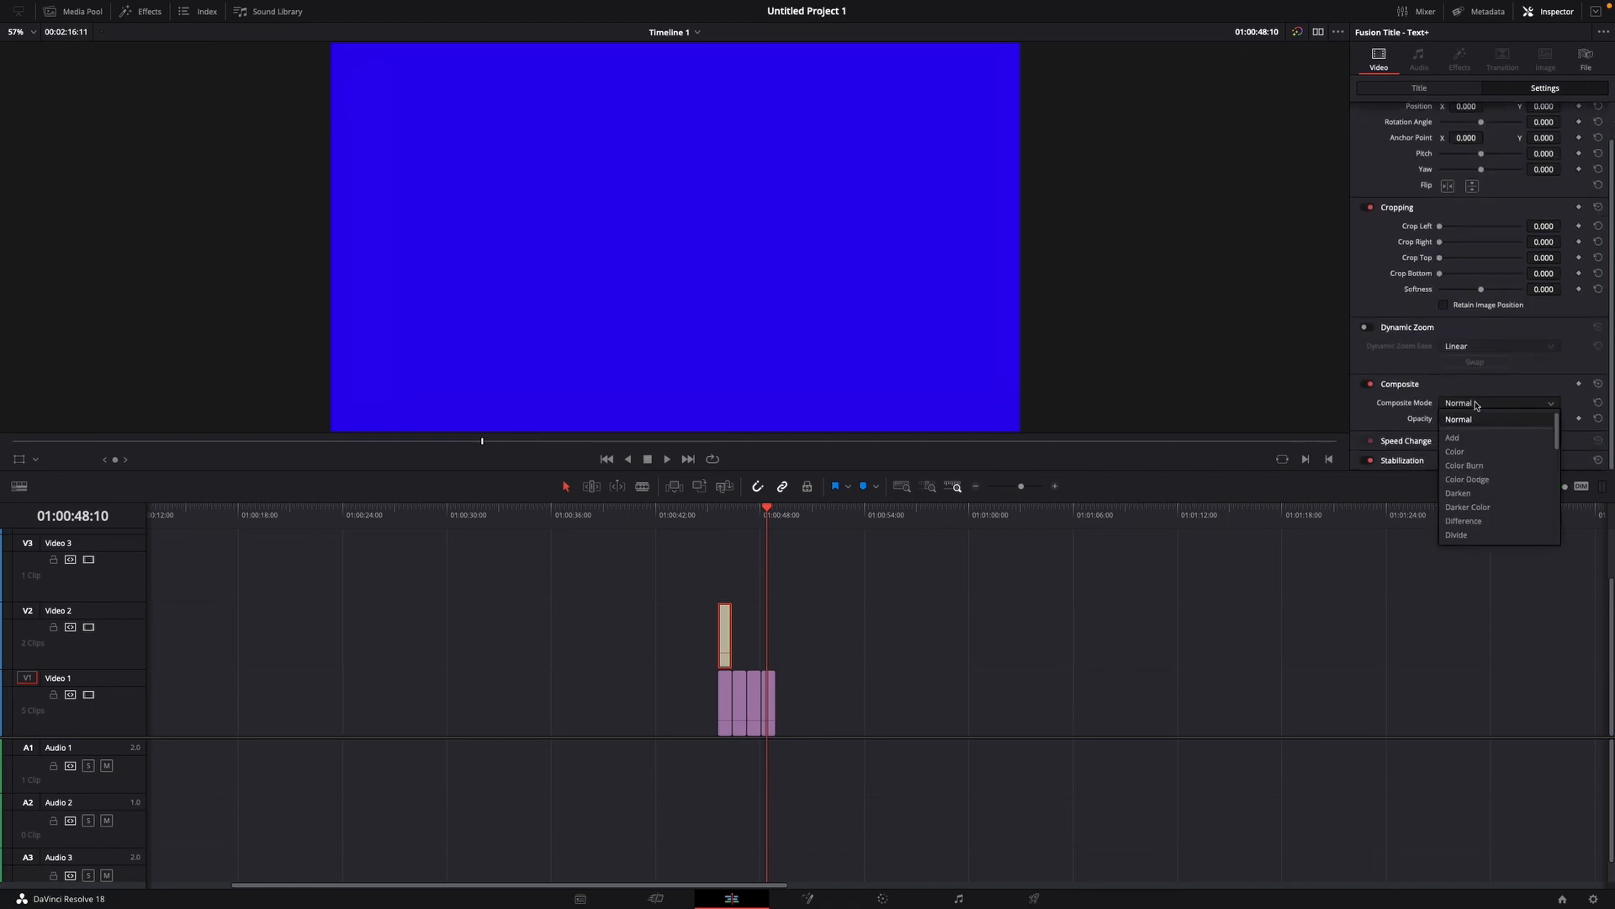
click(1464, 520)
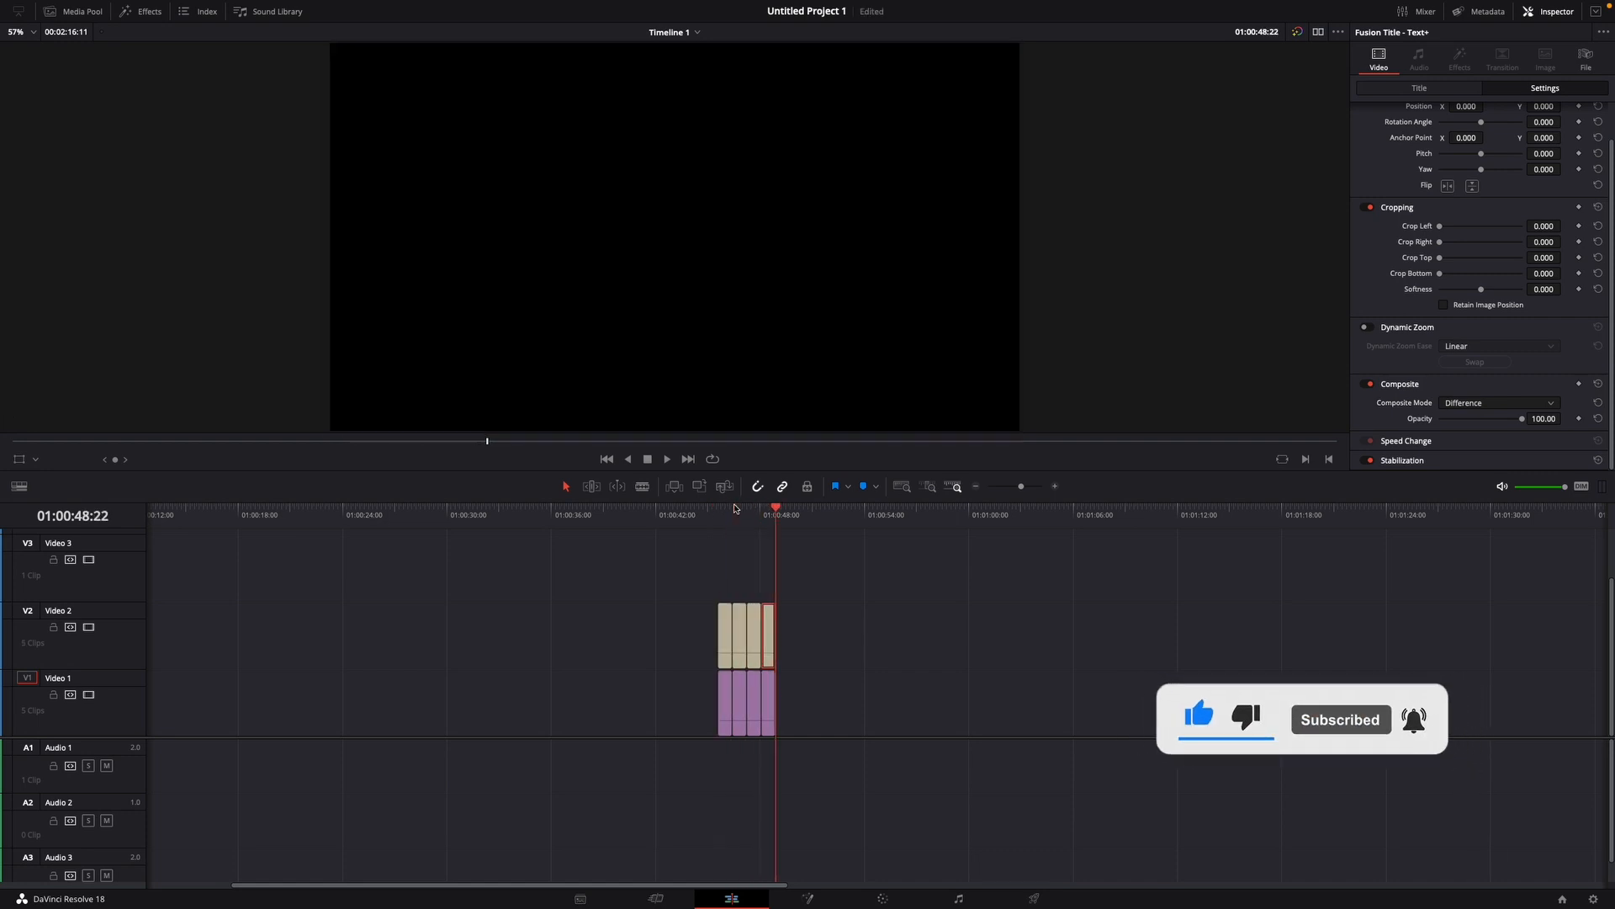
click(747, 706)
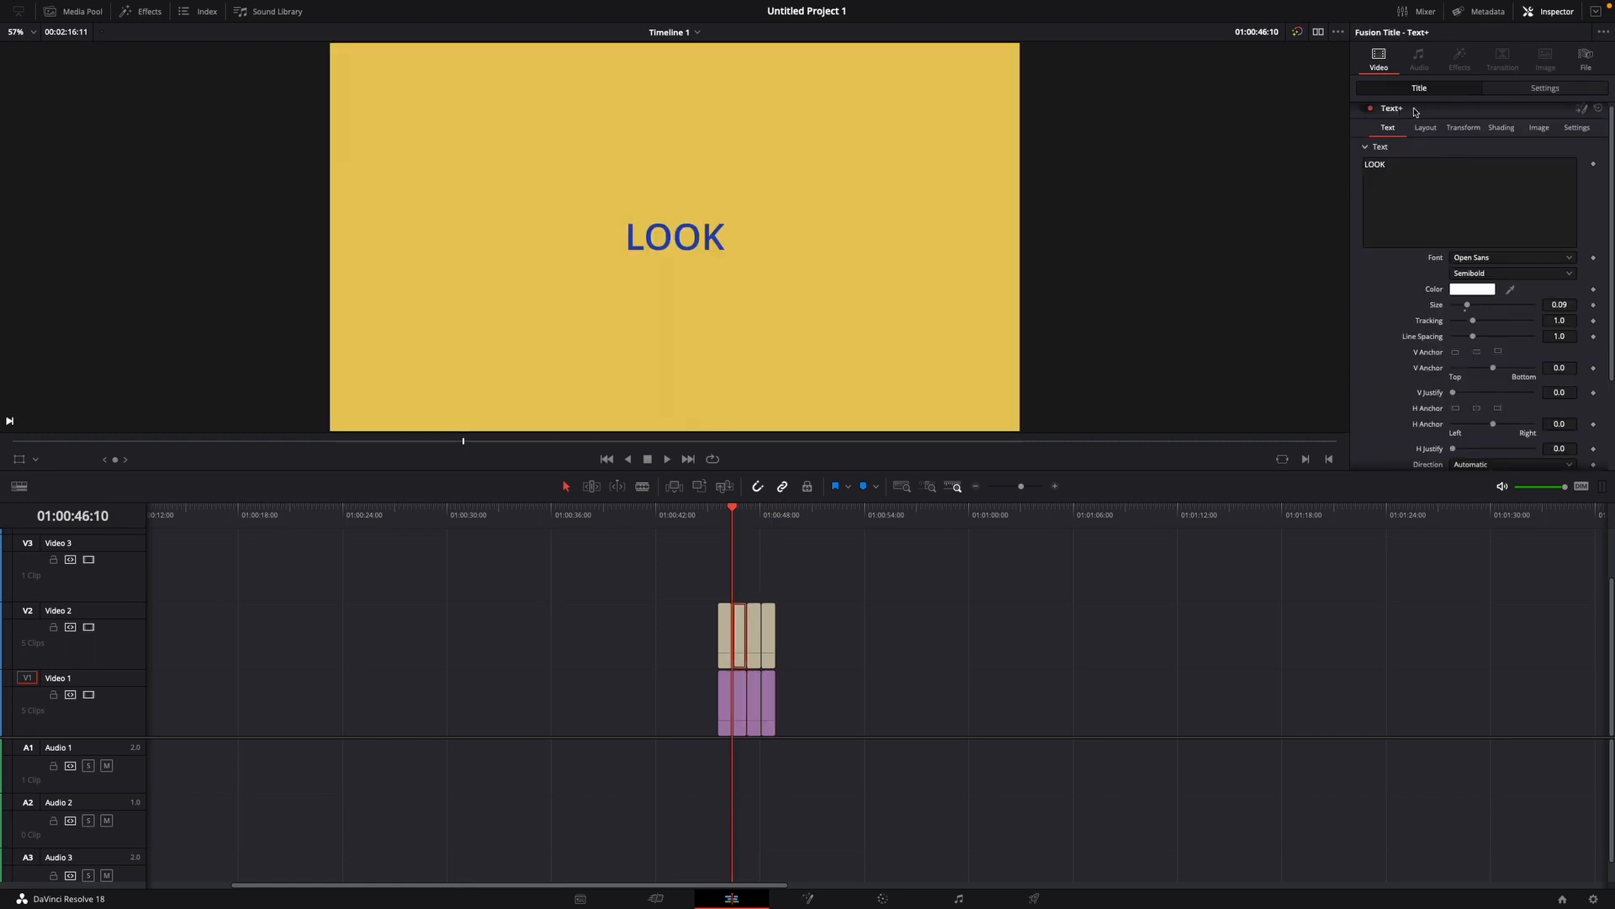
text(AT)
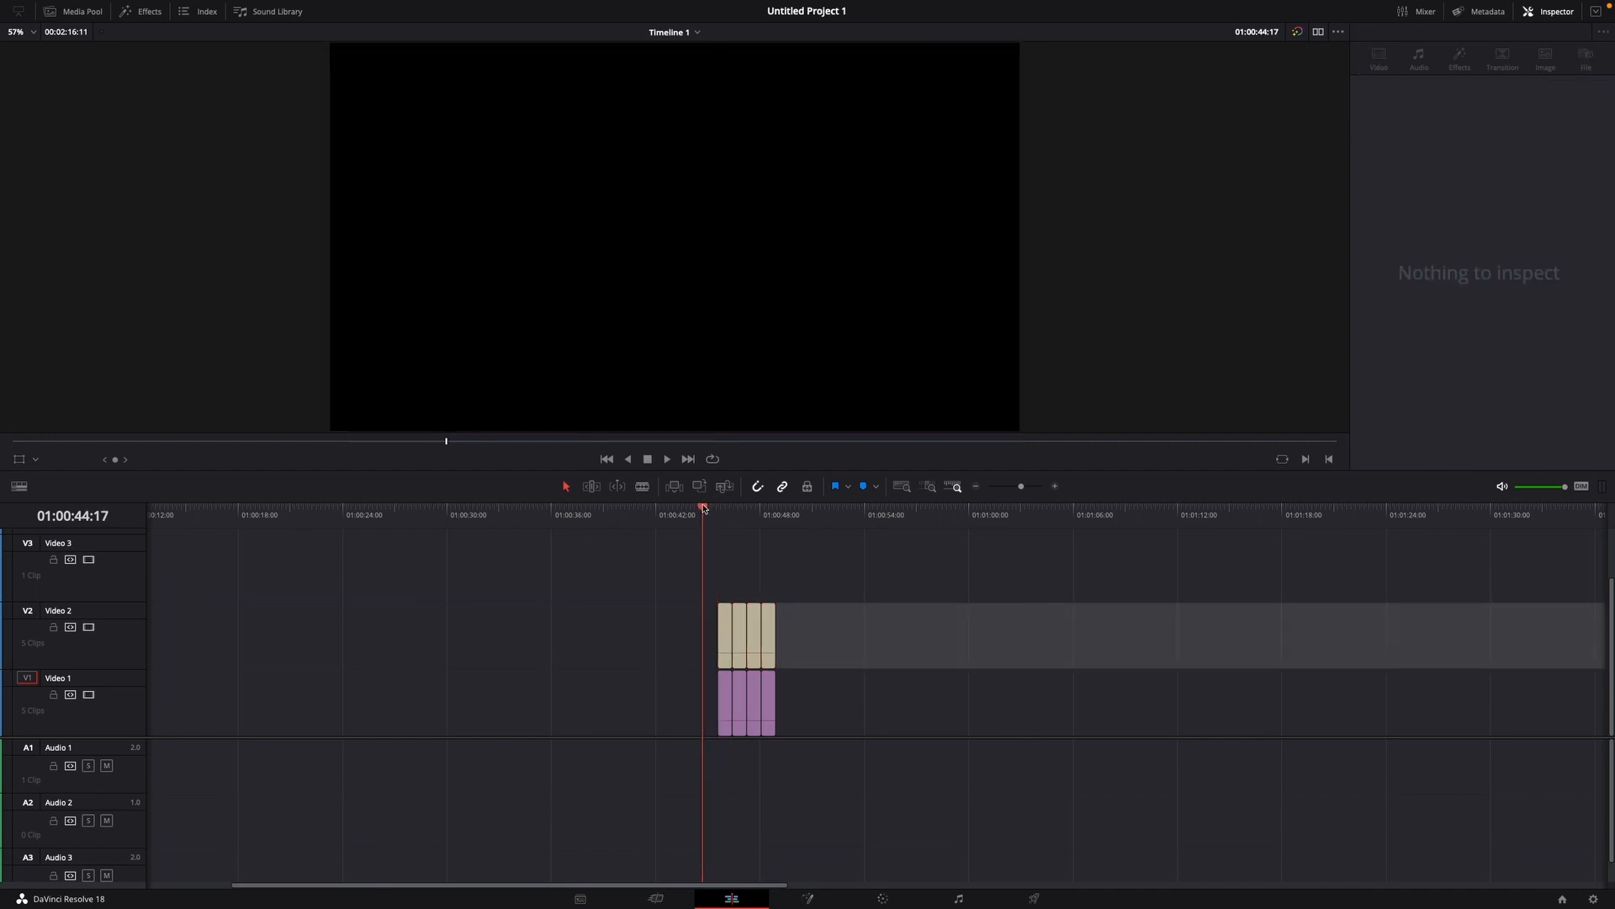
click(666, 457)
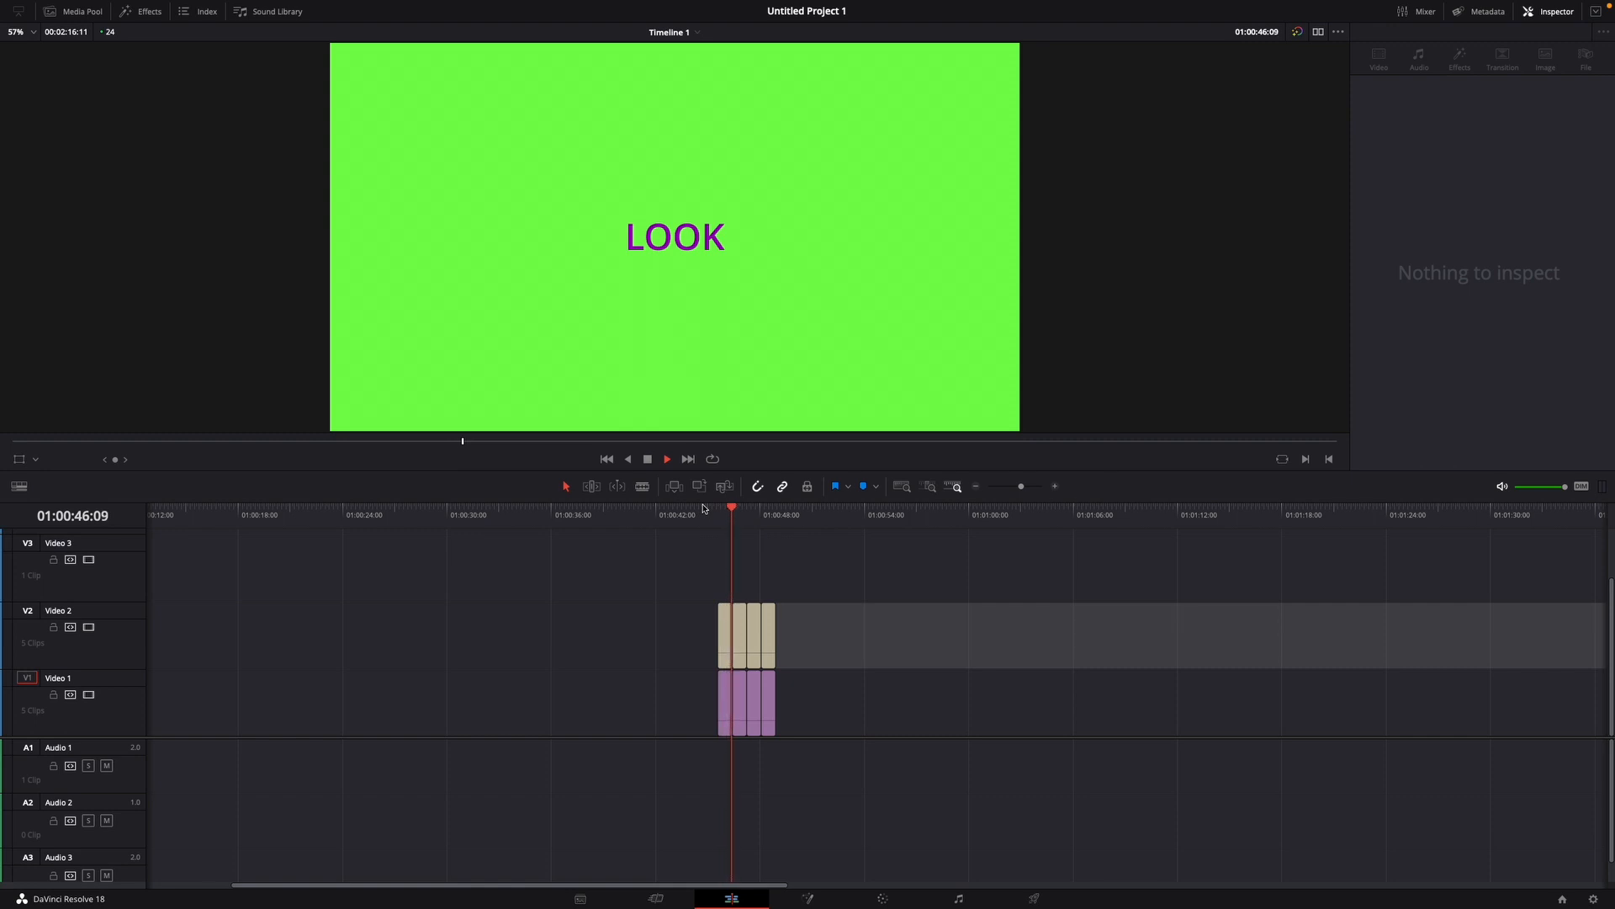